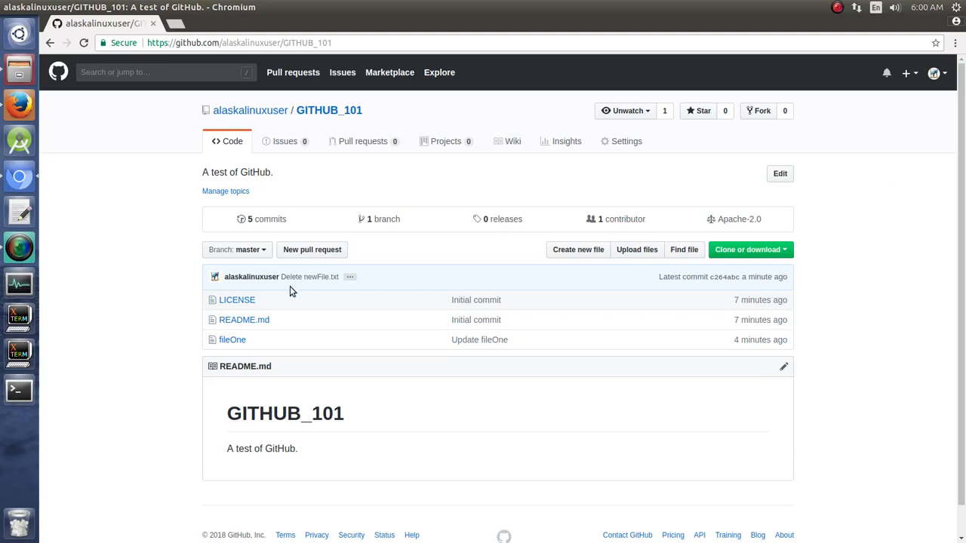
{"action": "mouse_move", "coordinate": [637, 250]}
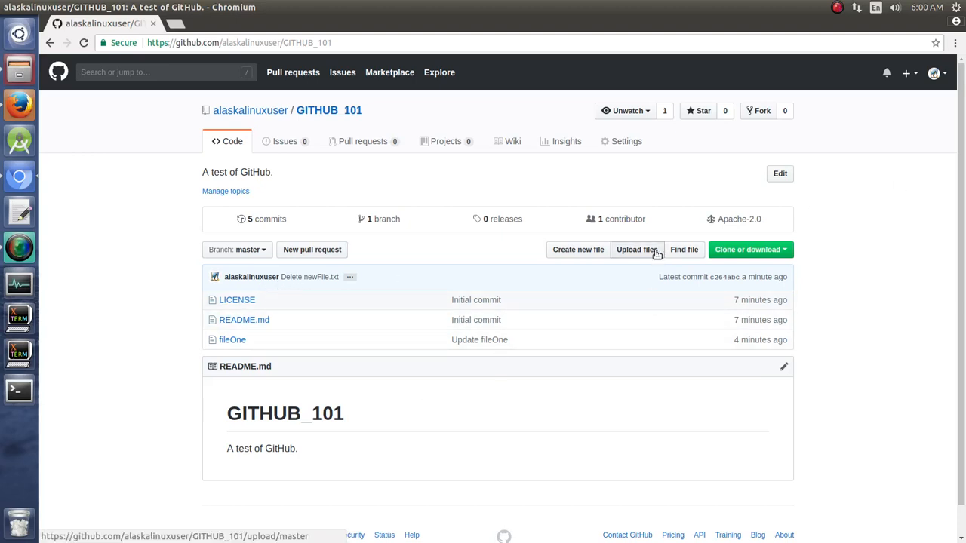
{"action": "mouse_move", "coordinate": [578, 250]}
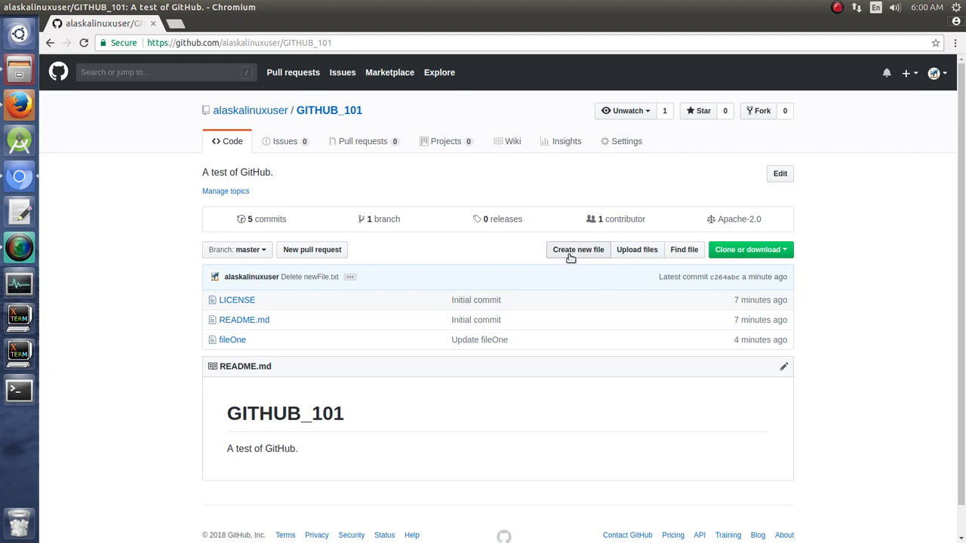
Browse the GITHUB_101 branches list, showing all branches.
{"action": "left_click", "coordinate": [237, 249]}
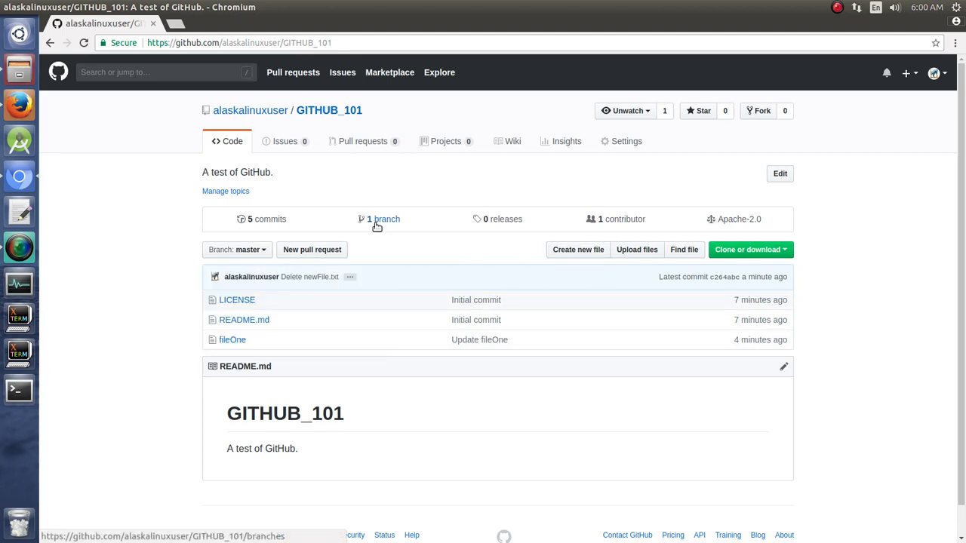
{"action": "left_click", "coordinate": [377, 219]}
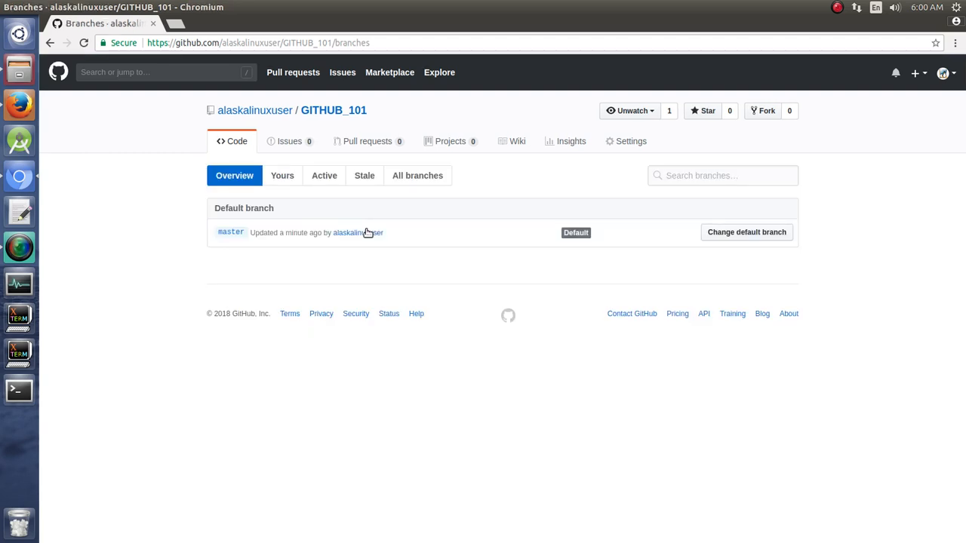
{"action": "mouse_move", "coordinate": [283, 261]}
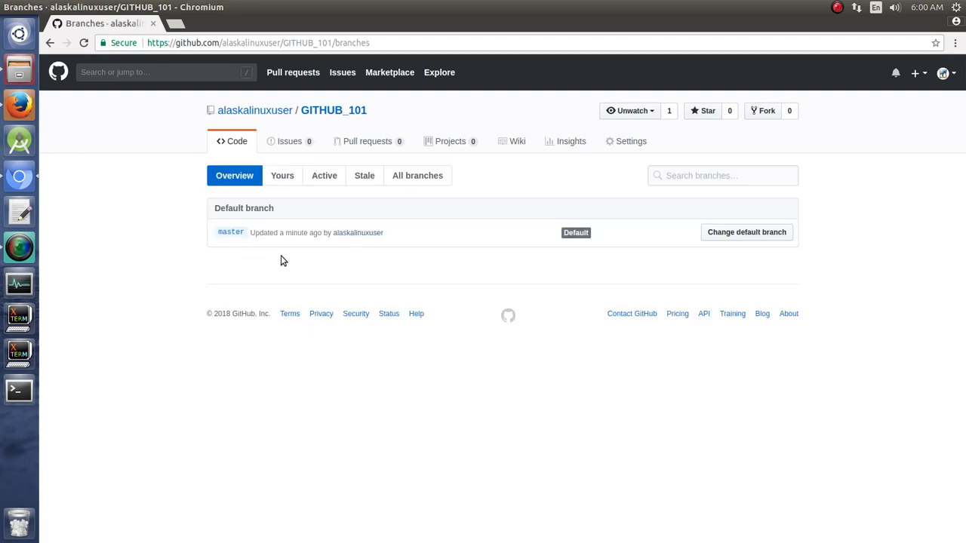
{"action": "mouse_move", "coordinate": [282, 175]}
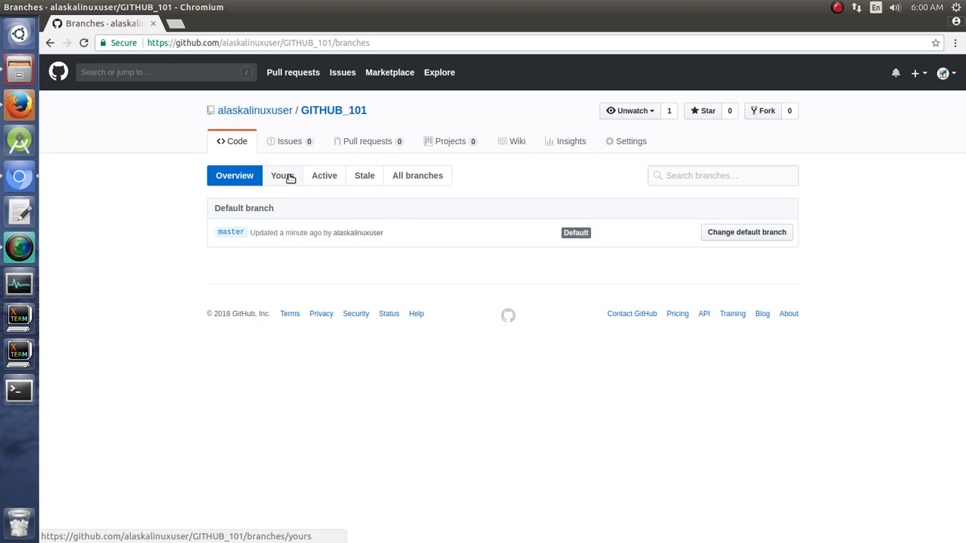
{"action": "mouse_move", "coordinate": [413, 188]}
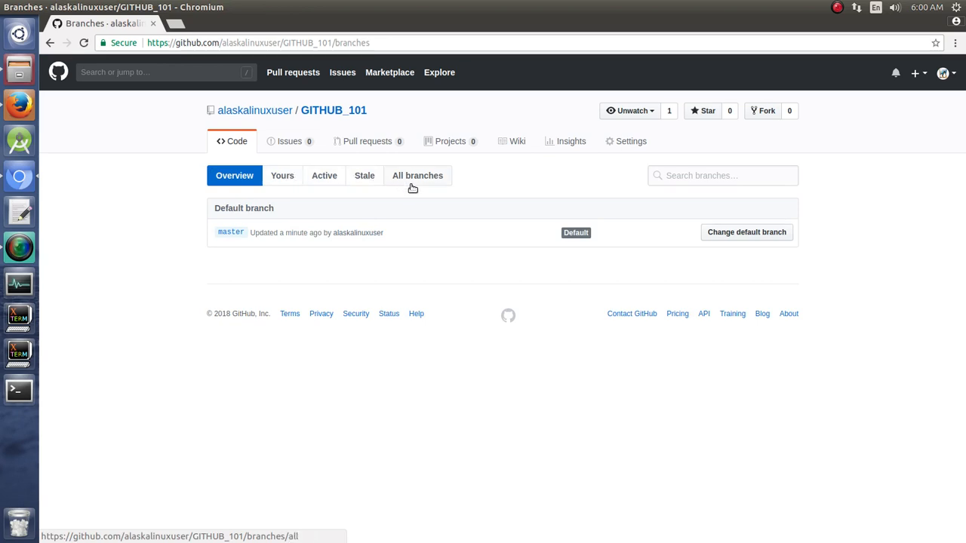
{"action": "left_click", "coordinate": [418, 175]}
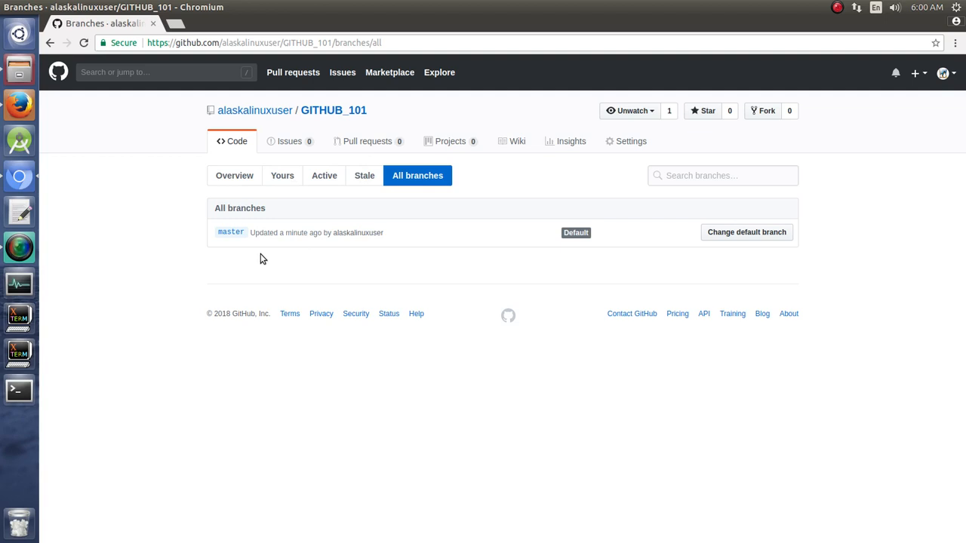
{"action": "mouse_move", "coordinate": [207, 141]}
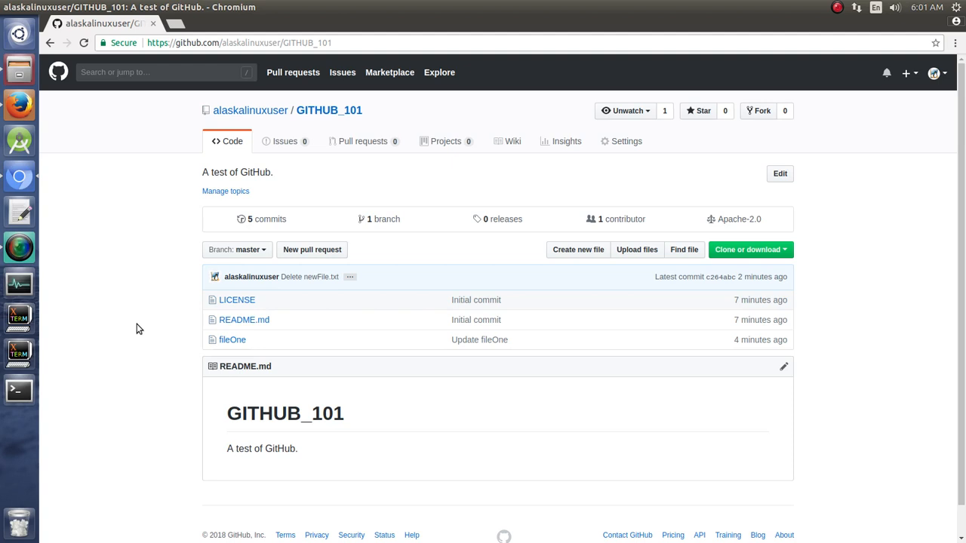
{"action": "mouse_move", "coordinate": [578, 250]}
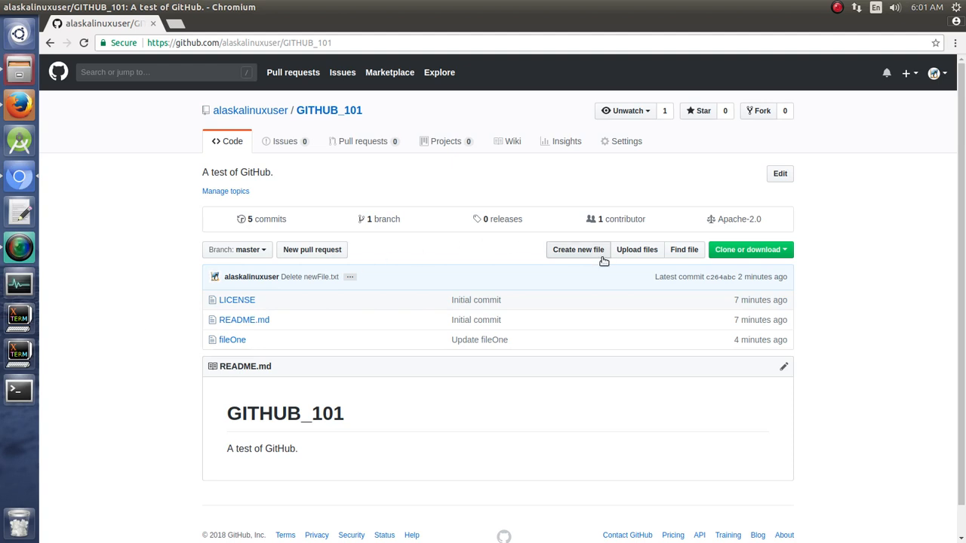
Attach newFile.txt from the git_Playground folder for upload to master.
{"action": "left_click", "coordinate": [636, 249]}
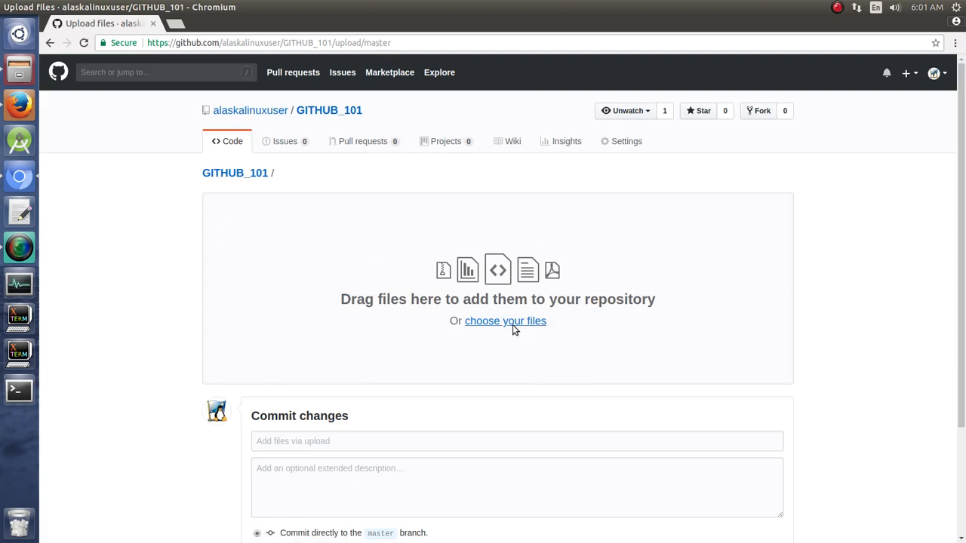
{"action": "left_click", "coordinate": [505, 321]}
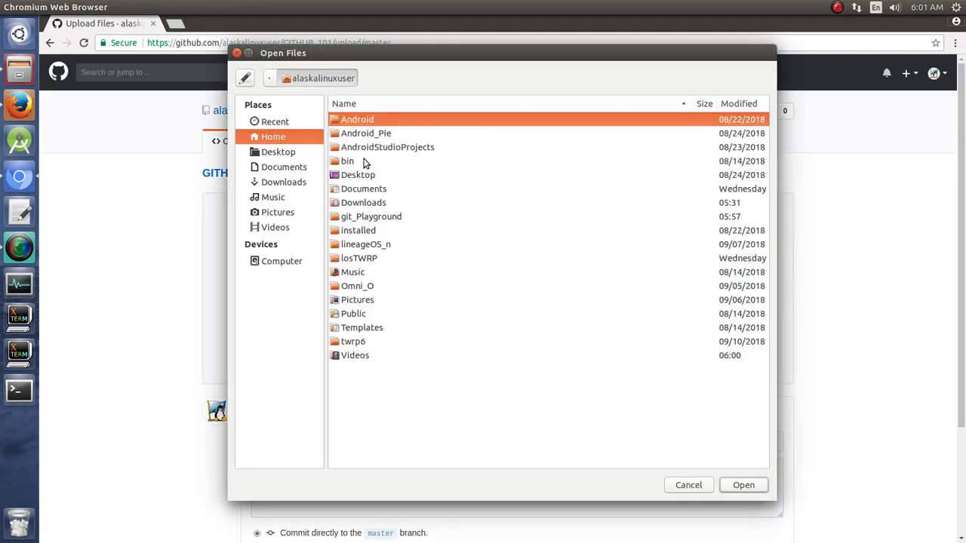
{"action": "double_click", "coordinate": [371, 217]}
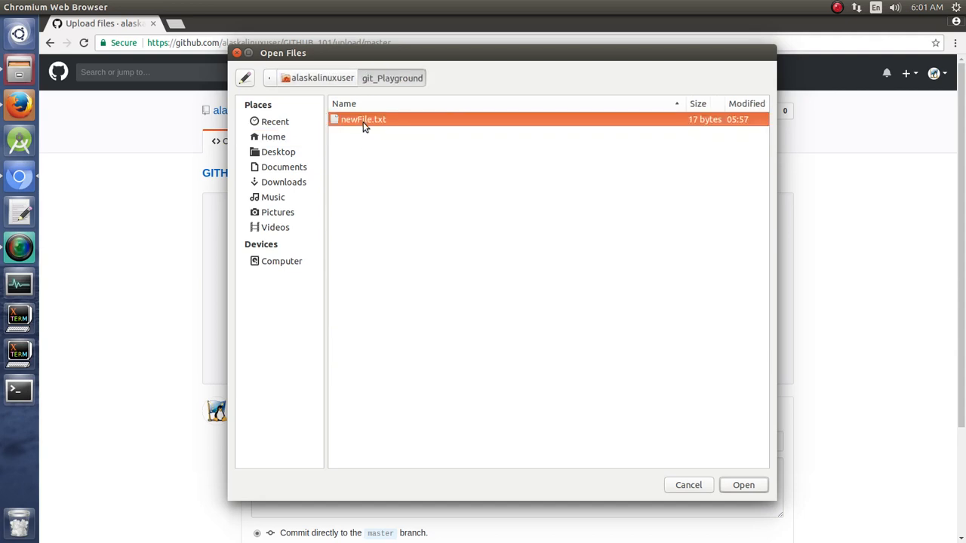
{"action": "left_click", "coordinate": [742, 485]}
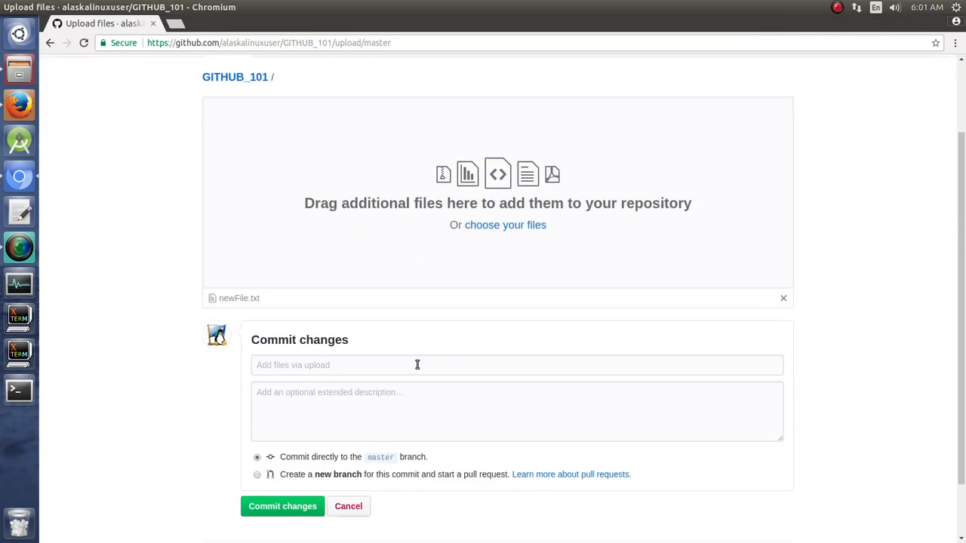
Commit the upload to a new branch named NewIdeaFile and propose the changes.
{"action": "scroll", "scroll_direction": "down", "scroll_amount": 3}
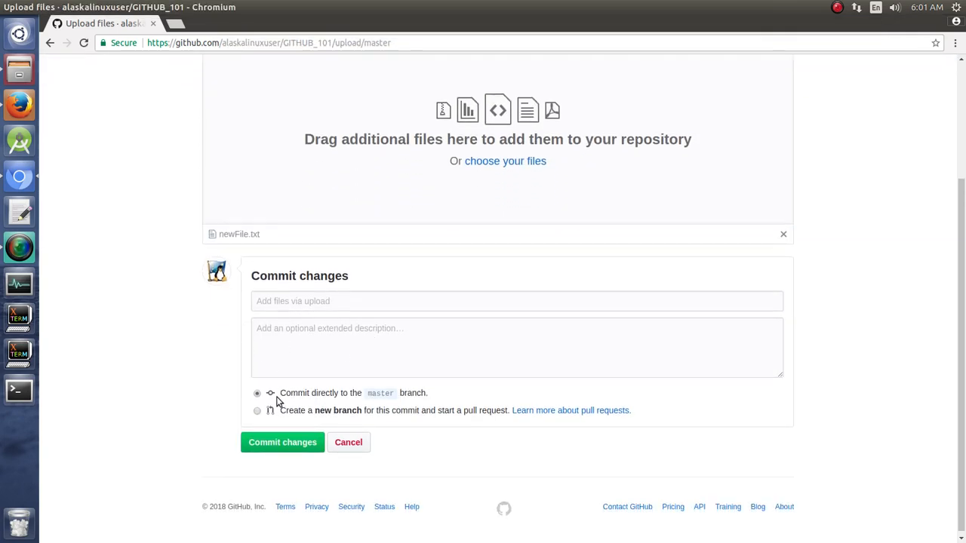
{"action": "left_click", "coordinate": [258, 411]}
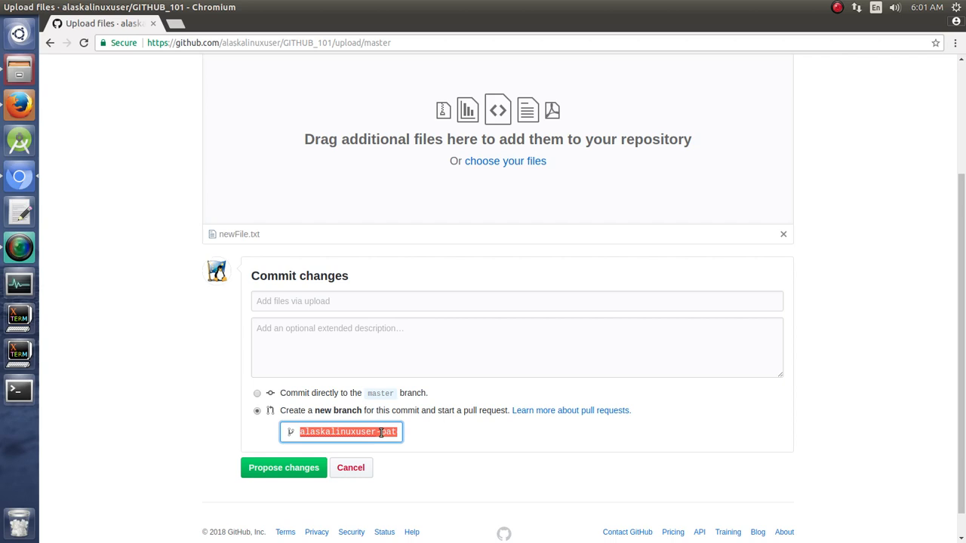
{"action": "type", "text": "New"}
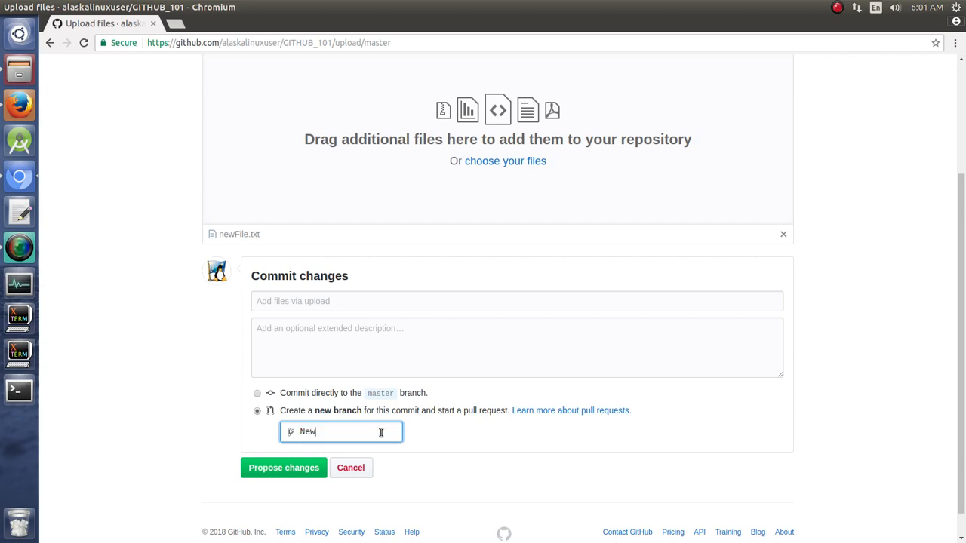
{"action": "type", "text": "Idea"}
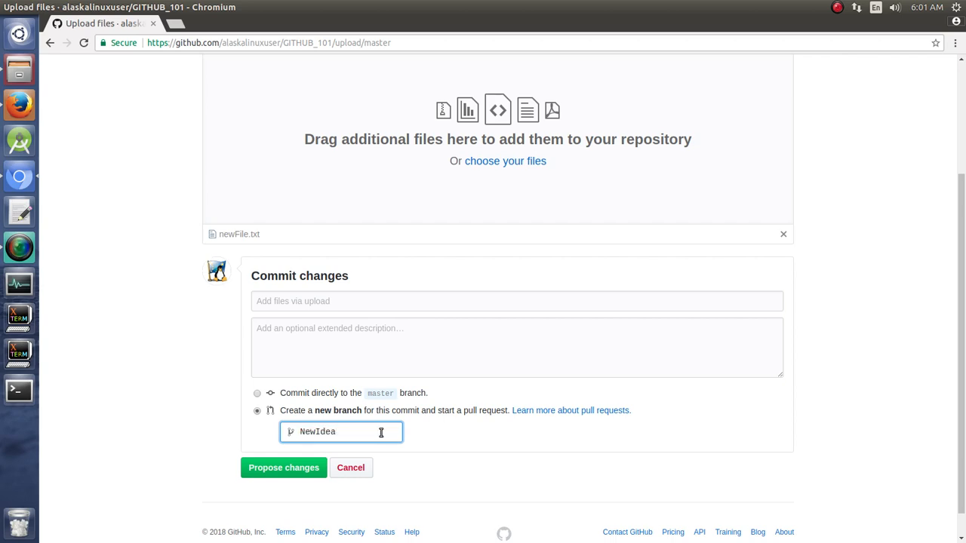
{"action": "type", "text": "File"}
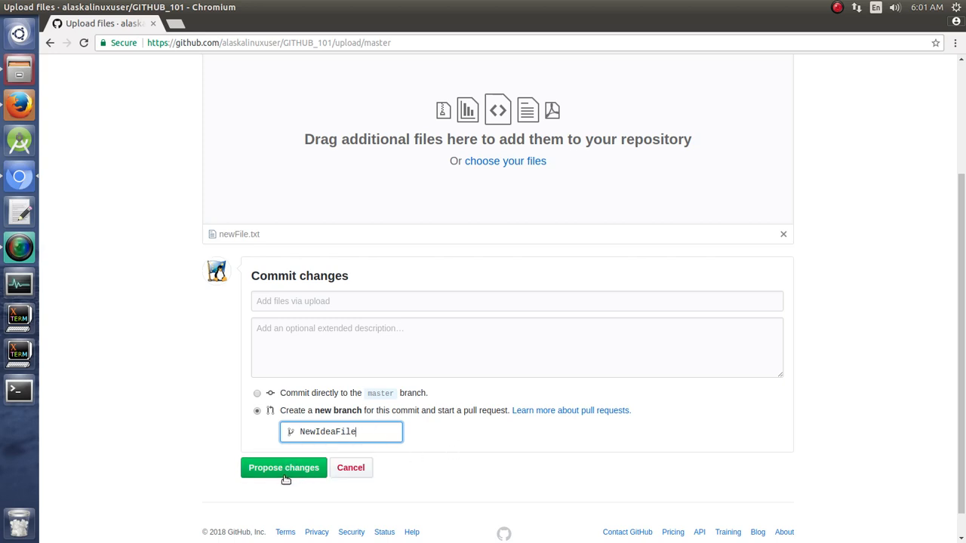
{"action": "left_click", "coordinate": [283, 467]}
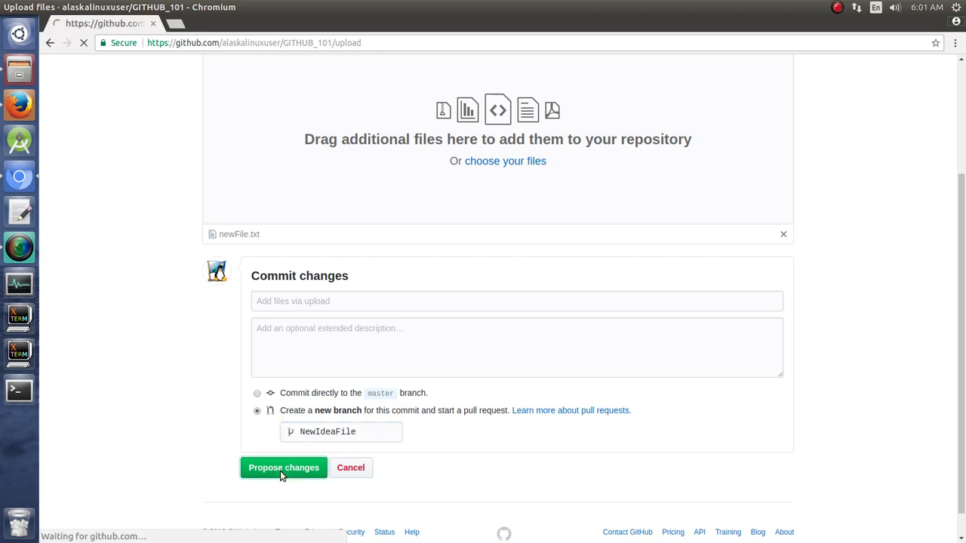
Wait for the master…NewIdeaFile pull request form titled 'Add files via upload' to load.
{"action": "left_click", "coordinate": [284, 467]}
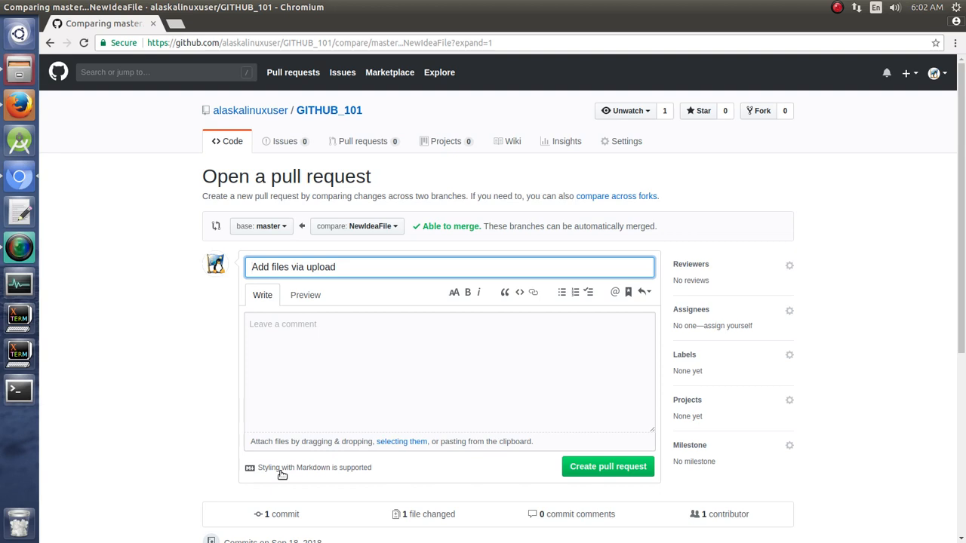
Describe the pull request as 'I think this is a good idea.' and create it.
{"action": "left_click", "coordinate": [368, 375]}
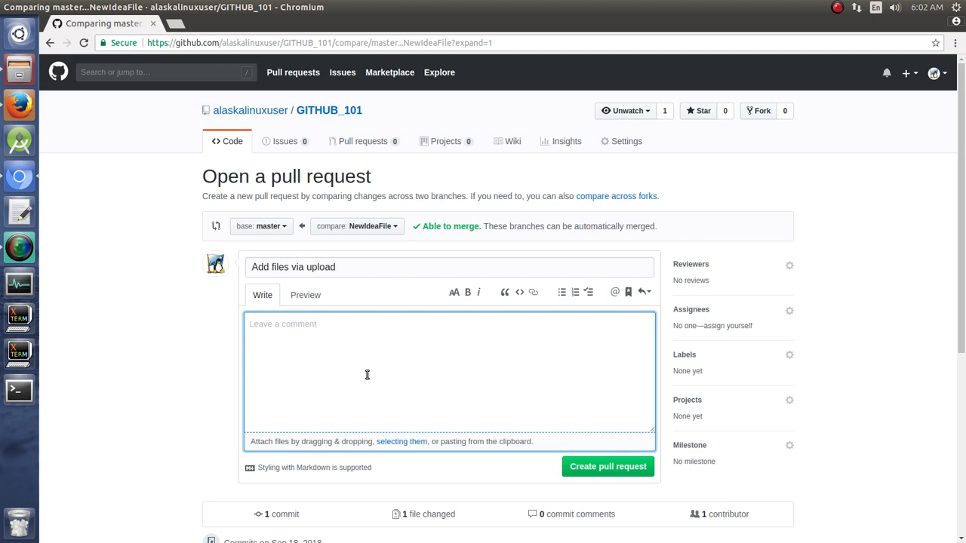
{"action": "type", "text": "I think this i"}
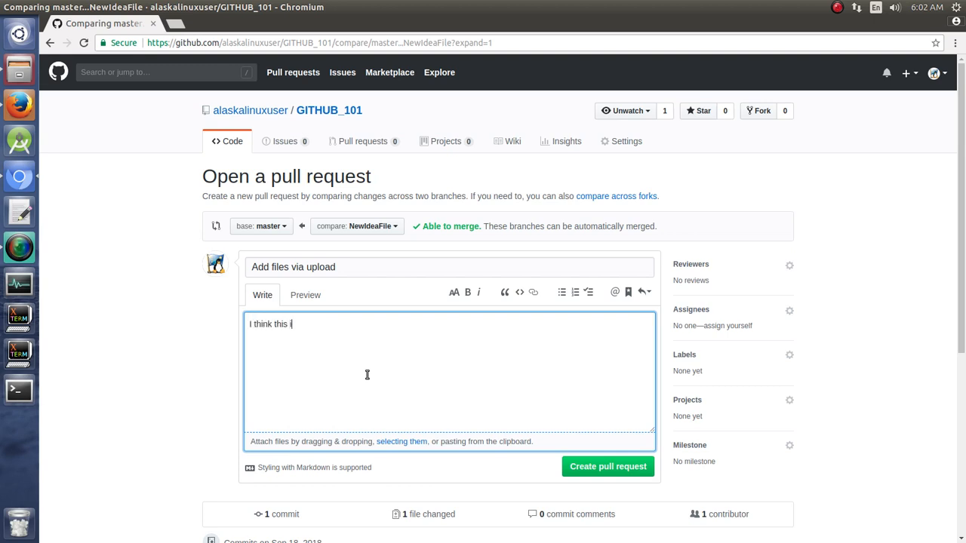
{"action": "type", "text": "s a good ide"}
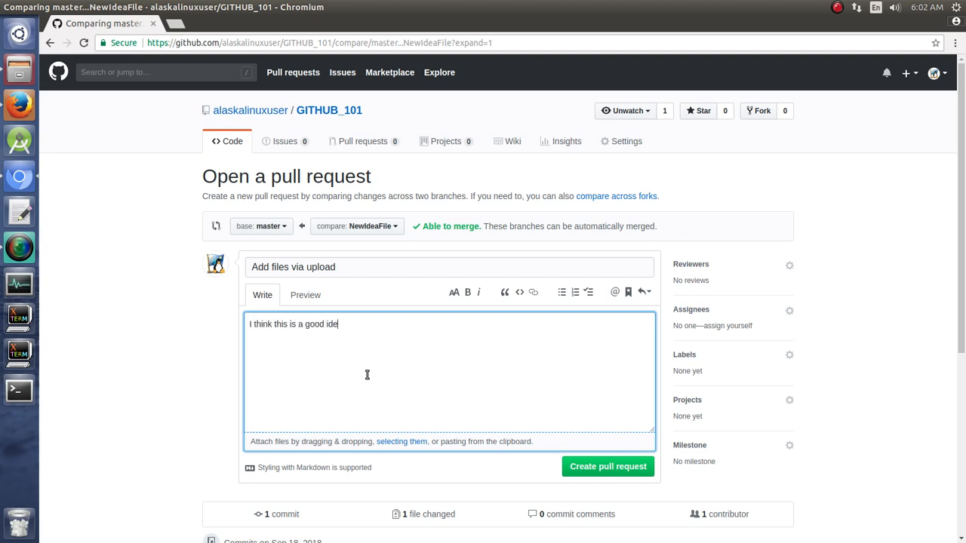
{"action": "type", "text": "a."}
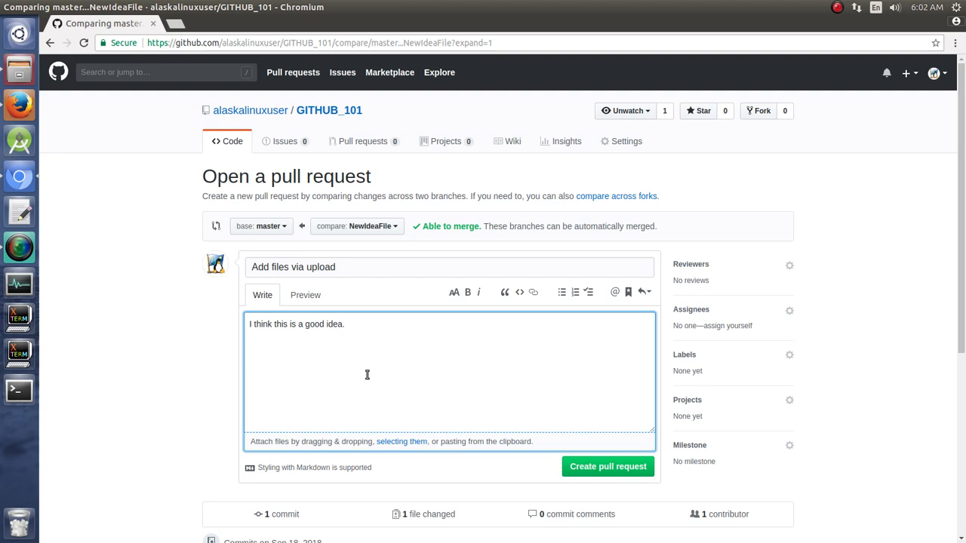
{"action": "left_click", "coordinate": [345, 324]}
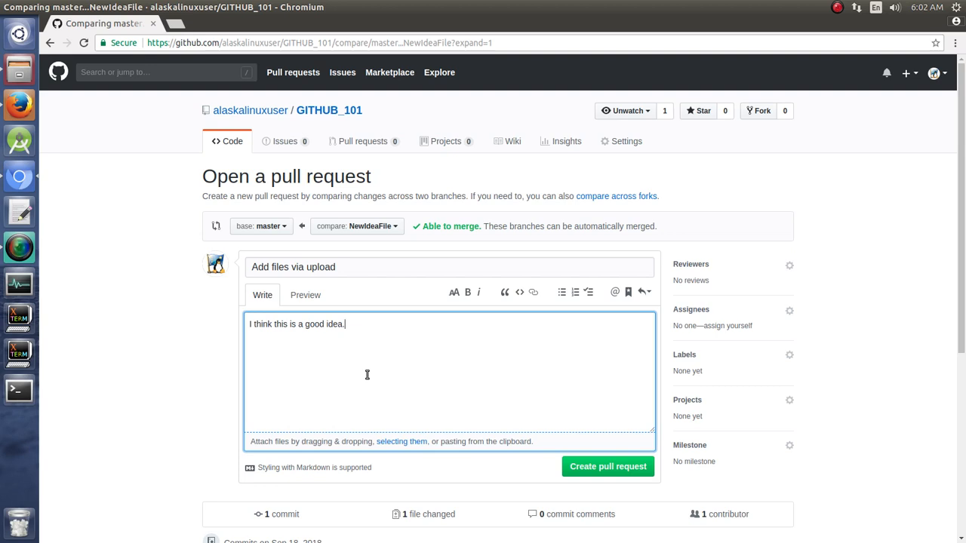
{"action": "mouse_move", "coordinate": [466, 394]}
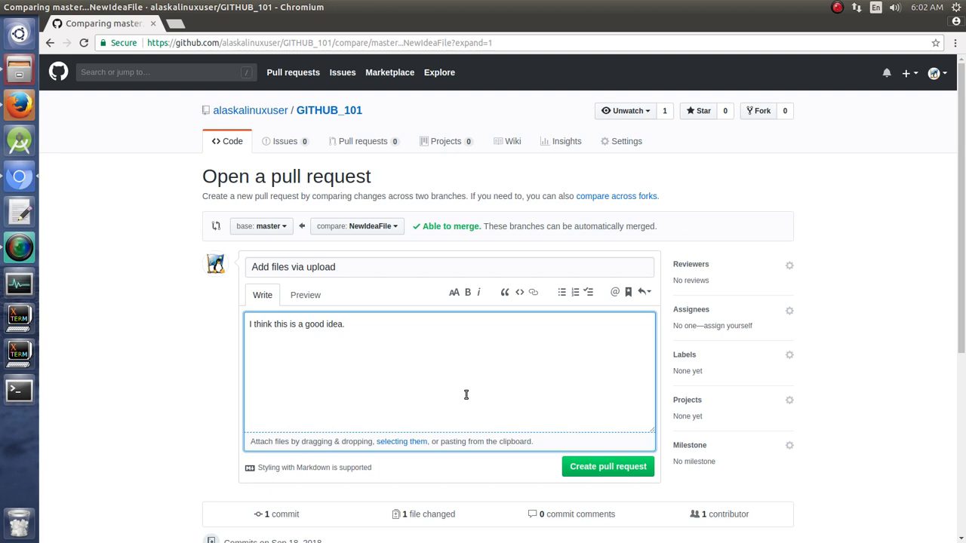
{"action": "scroll", "scroll_direction": "down", "scroll_amount": 3}
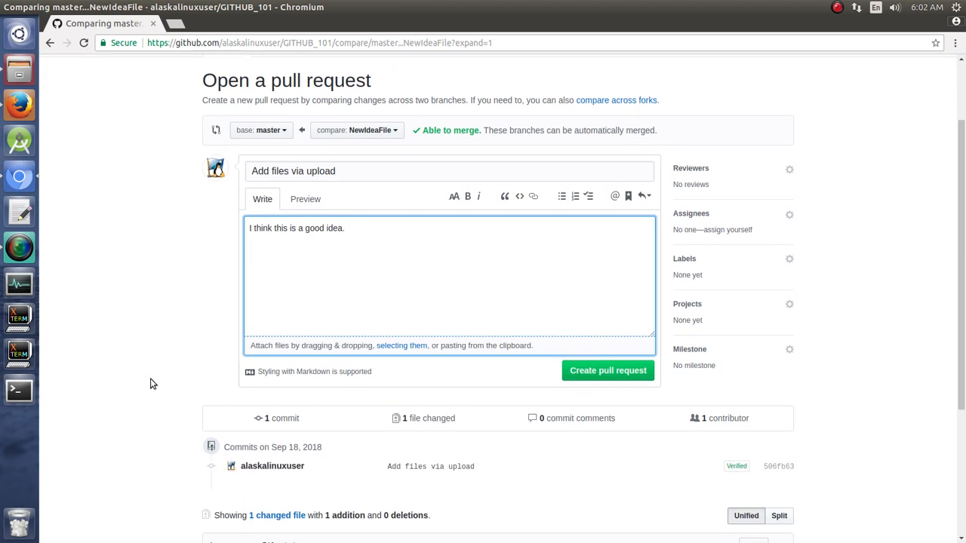
{"action": "mouse_move", "coordinate": [608, 370]}
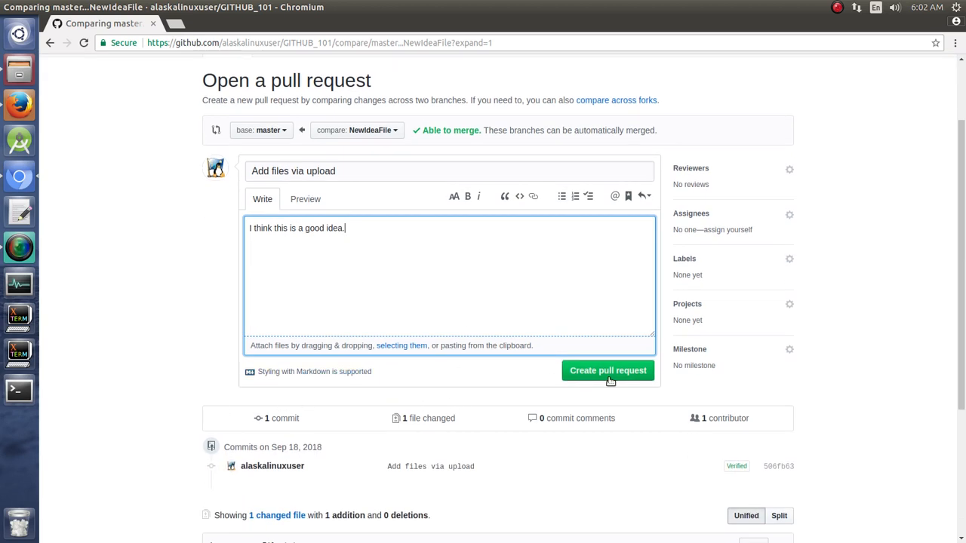
{"action": "left_click", "coordinate": [608, 371]}
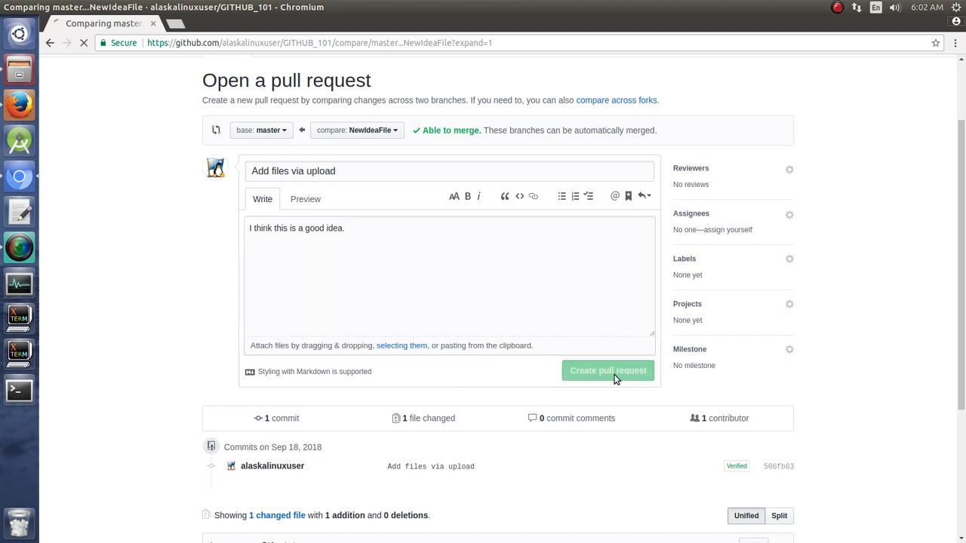
Review pull request #1 'Add files via upload', then return to GITHUB_101's code page.
{"action": "left_click", "coordinate": [607, 371]}
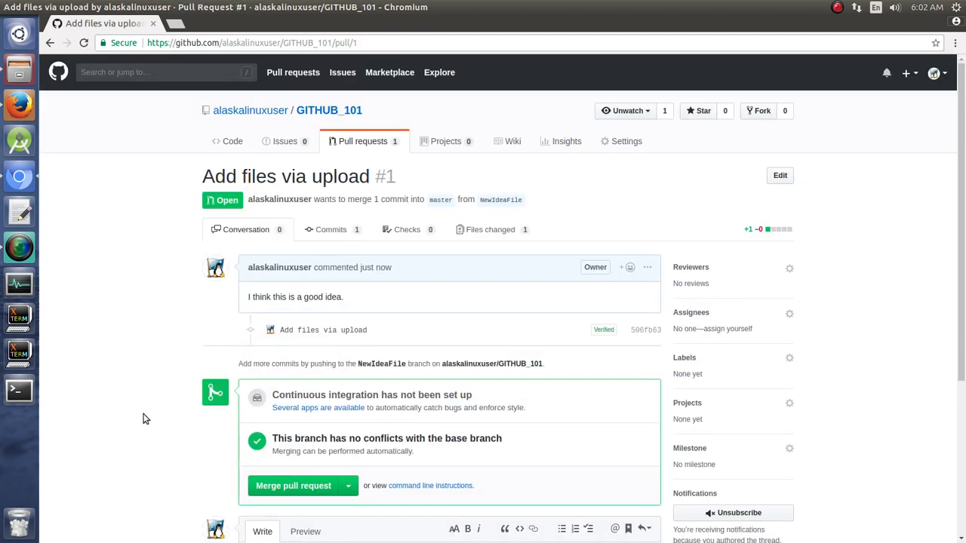
{"action": "scroll", "scroll_direction": "down", "scroll_amount": 3}
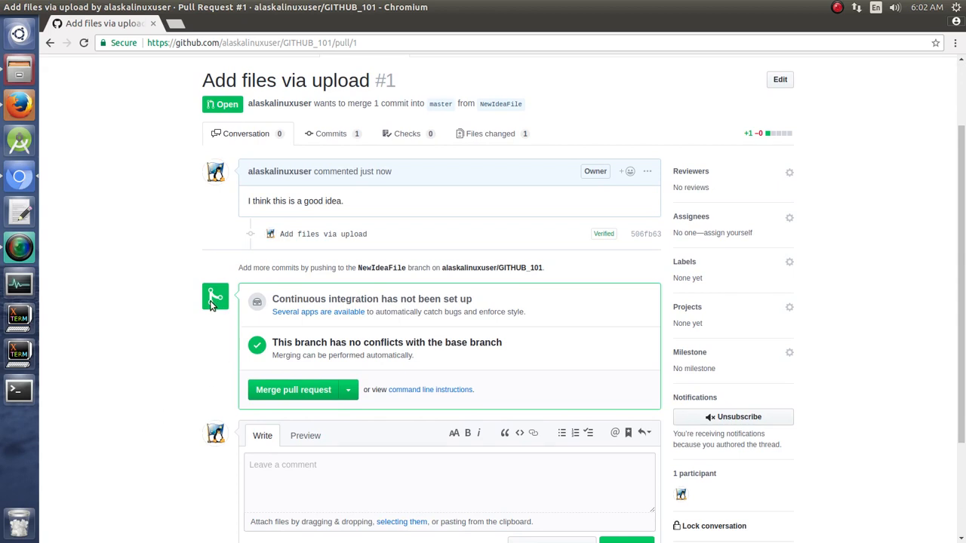
{"action": "mouse_move", "coordinate": [202, 312]}
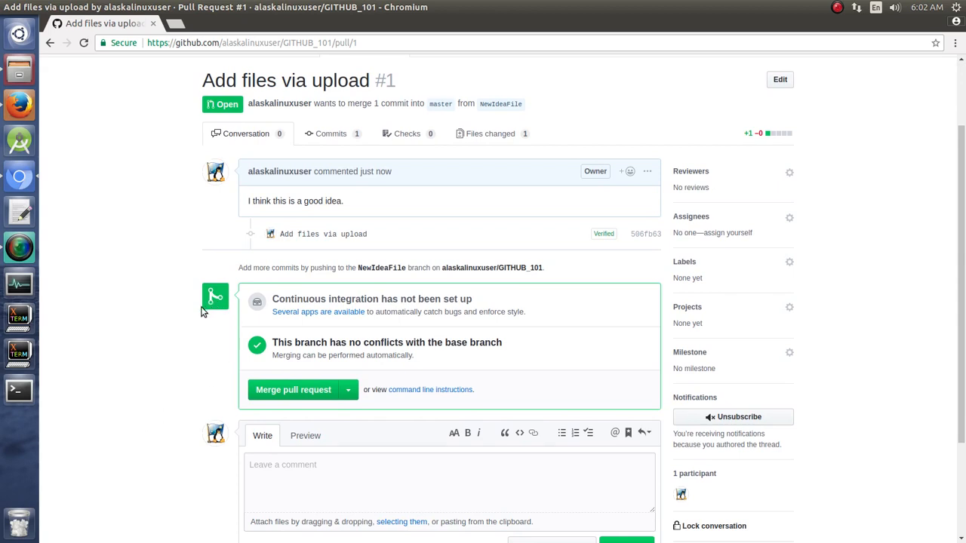
{"action": "mouse_move", "coordinate": [317, 312]}
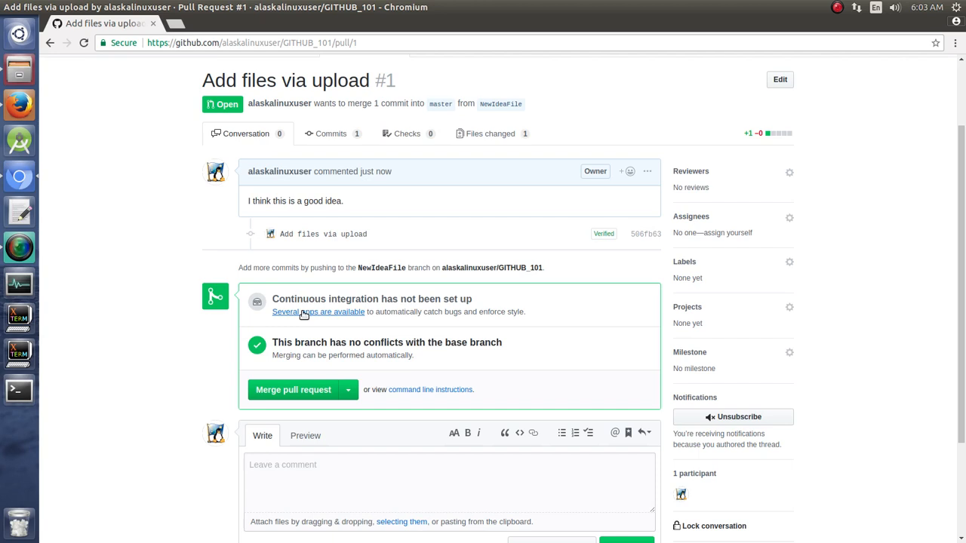
{"action": "mouse_move", "coordinate": [257, 363]}
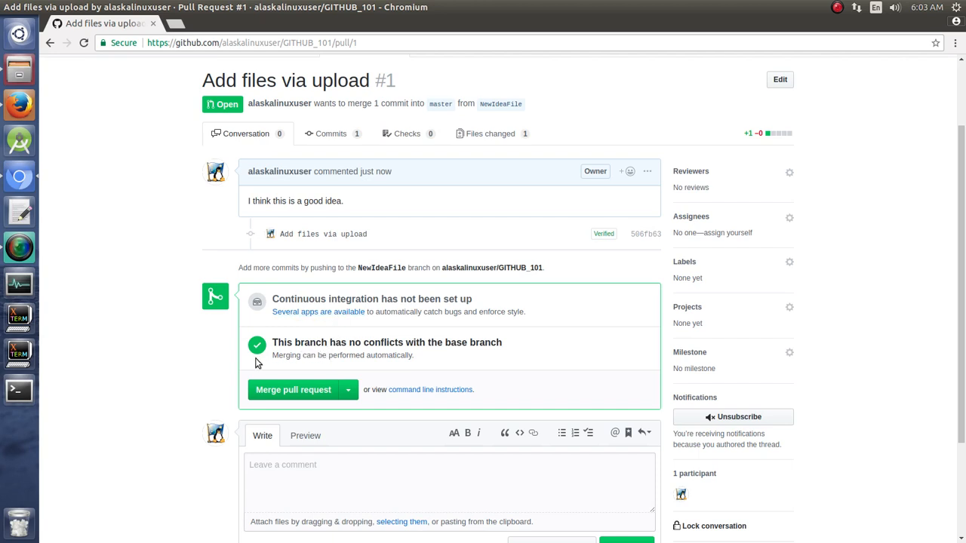
{"action": "mouse_move", "coordinate": [455, 344]}
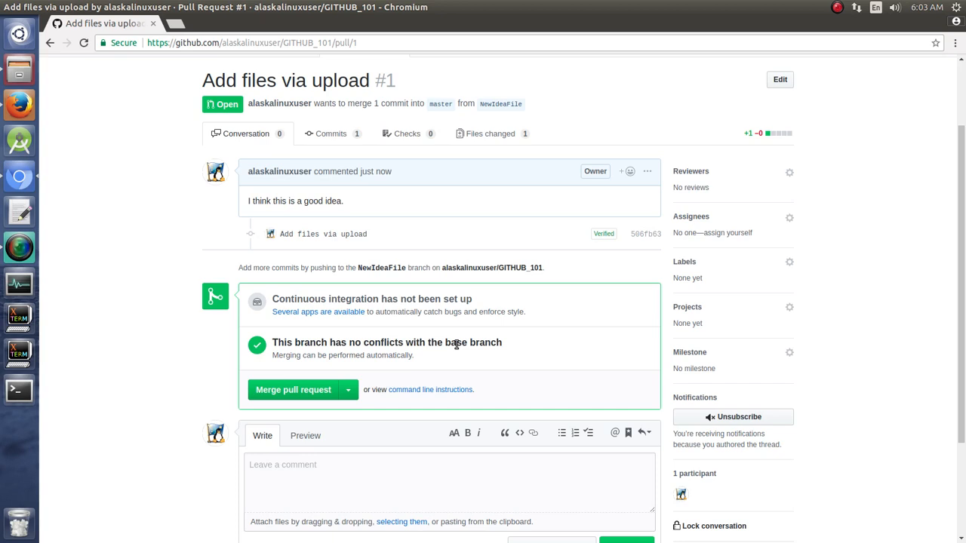
{"action": "scroll", "scroll_direction": "up", "scroll_amount": 3}
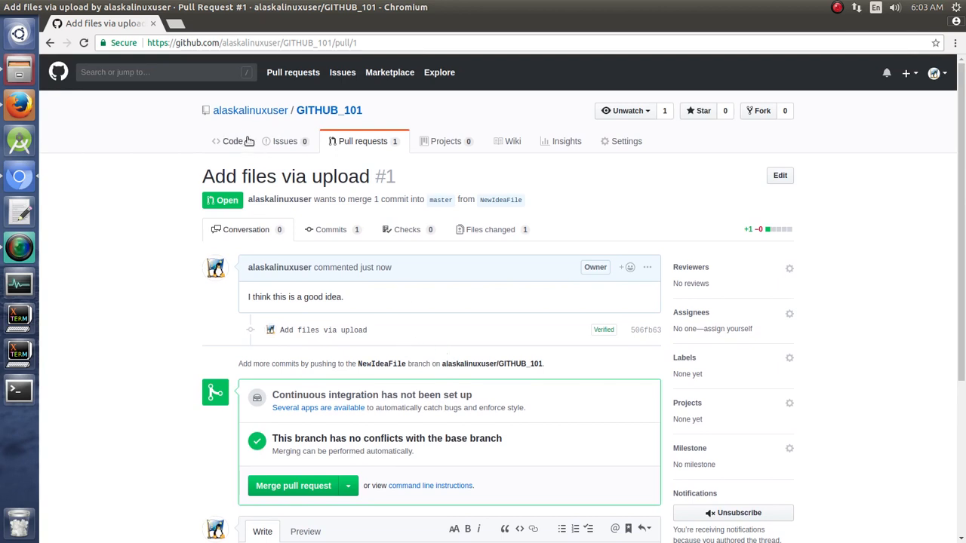
{"action": "left_click", "coordinate": [228, 141]}
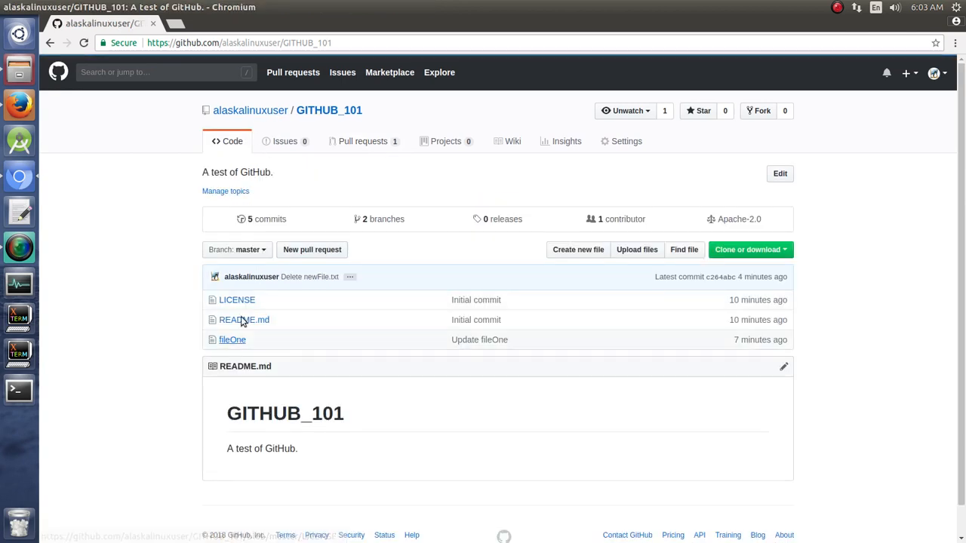
{"action": "left_click", "coordinate": [237, 249]}
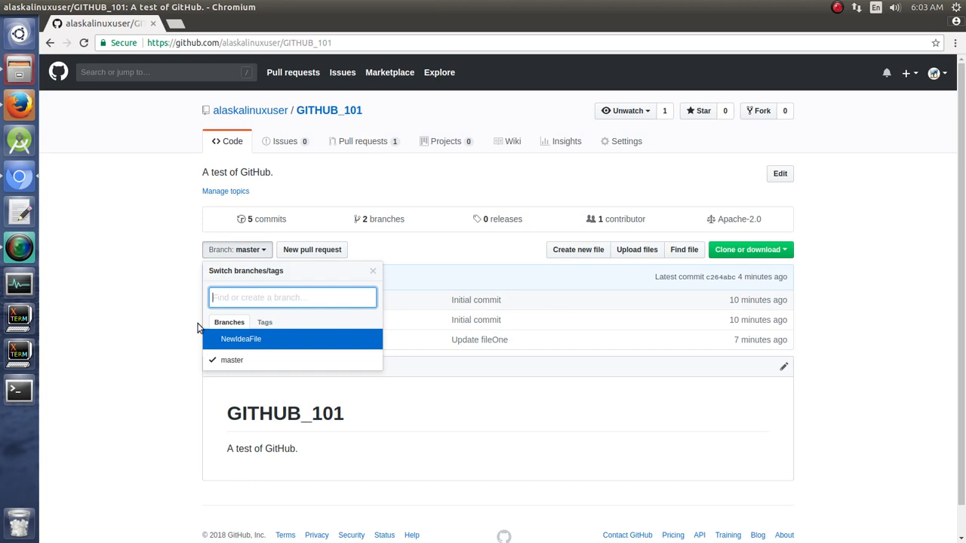
{"action": "mouse_move", "coordinate": [232, 360]}
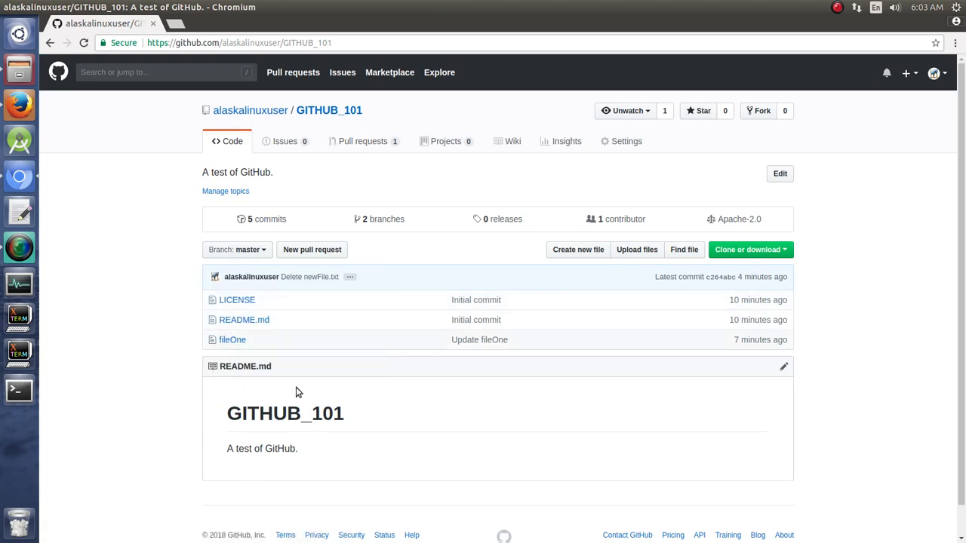
{"action": "mouse_move", "coordinate": [234, 362]}
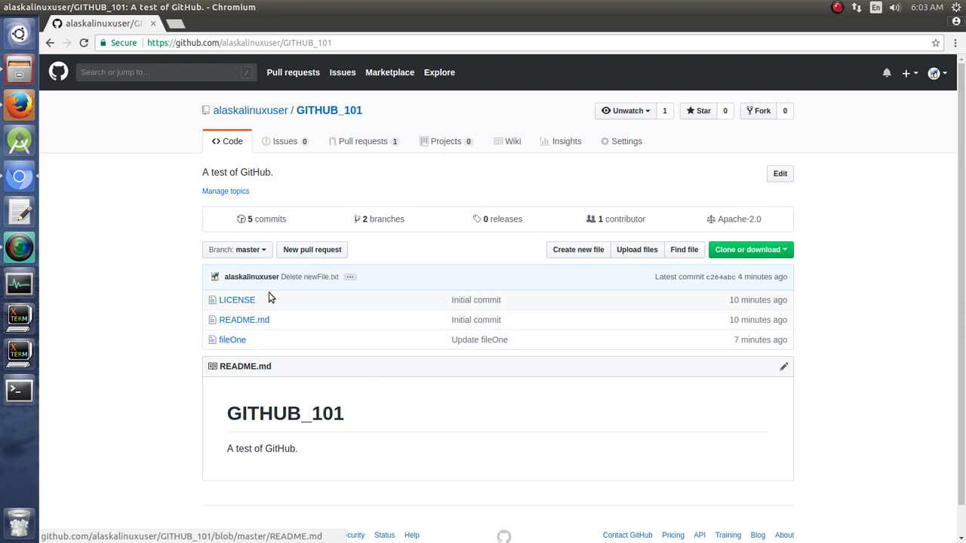
{"action": "left_click", "coordinate": [236, 249]}
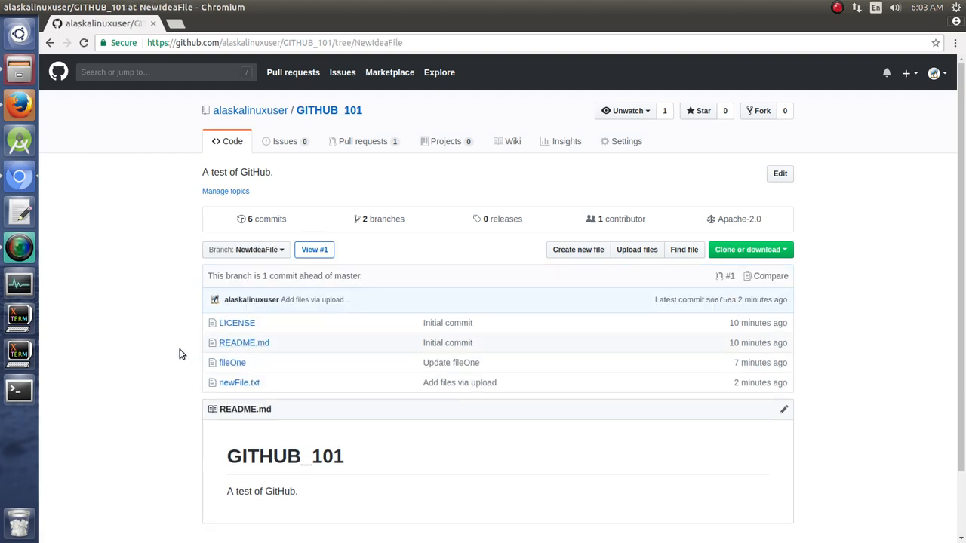
{"action": "mouse_move", "coordinate": [219, 428]}
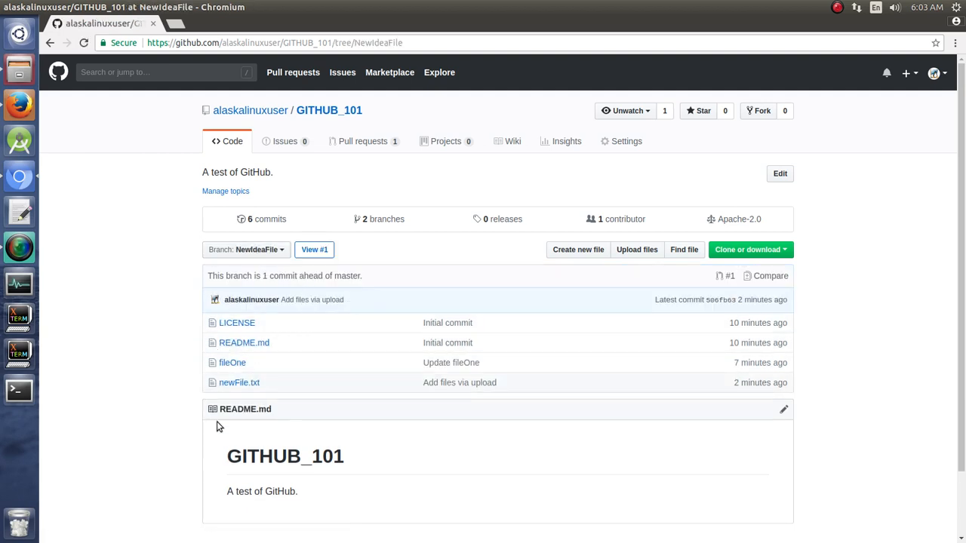
{"action": "mouse_move", "coordinate": [305, 268]}
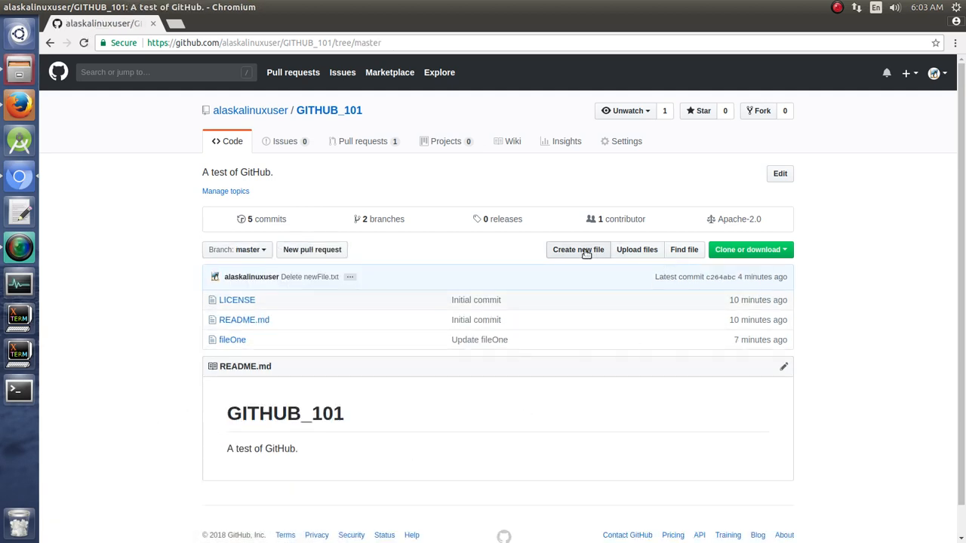
Create FileThree containing 'This is our third' and commit it directly to master.
{"action": "left_click", "coordinate": [578, 249]}
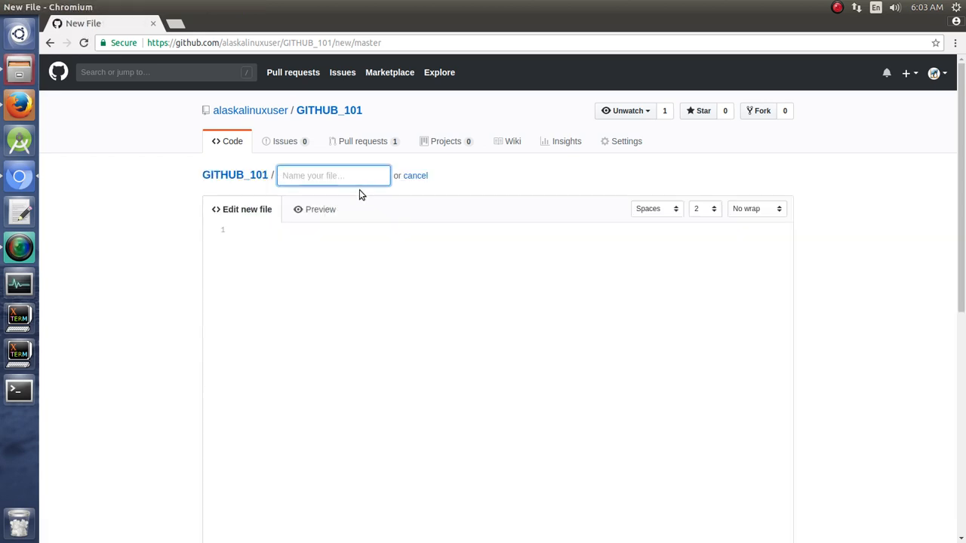
{"action": "type", "text": "File"}
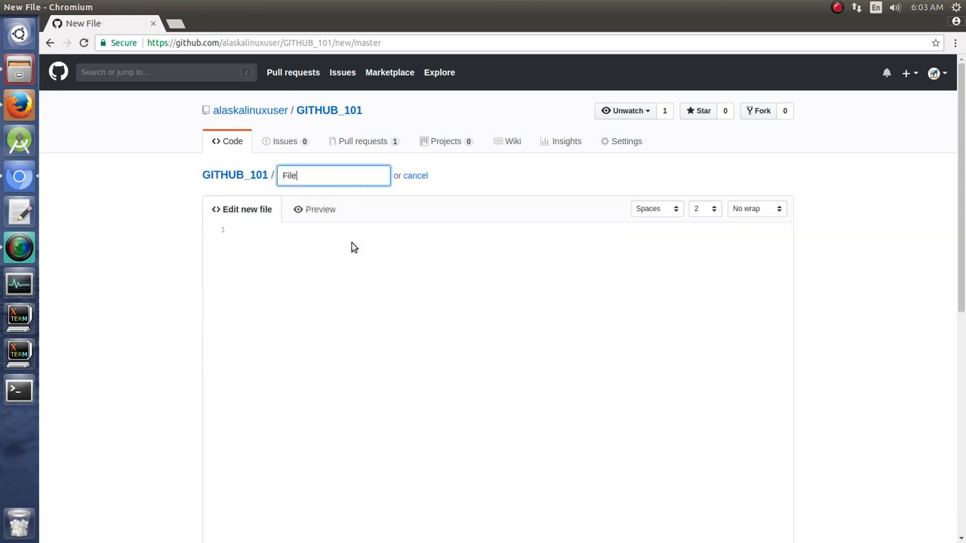
{"action": "type", "text": "Three"}
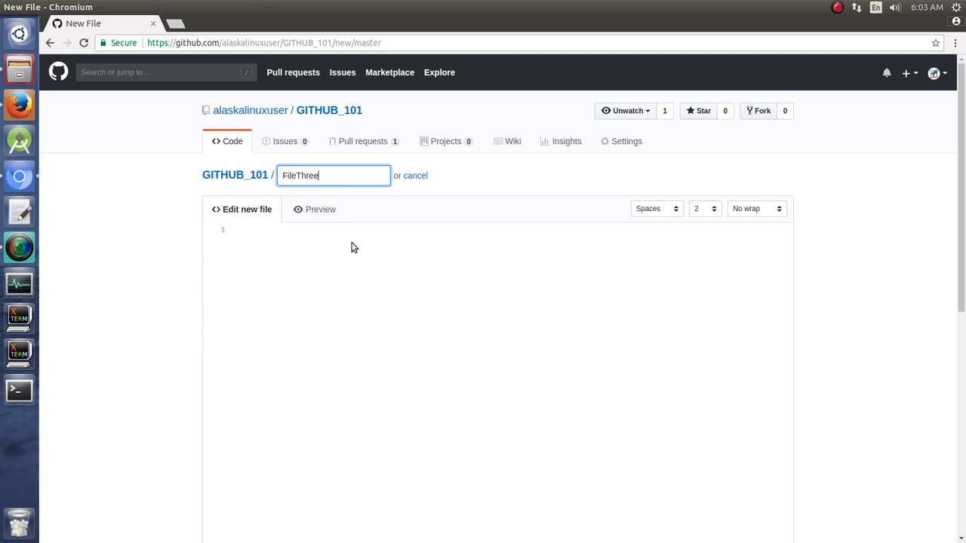
{"action": "left_click", "coordinate": [756, 209]}
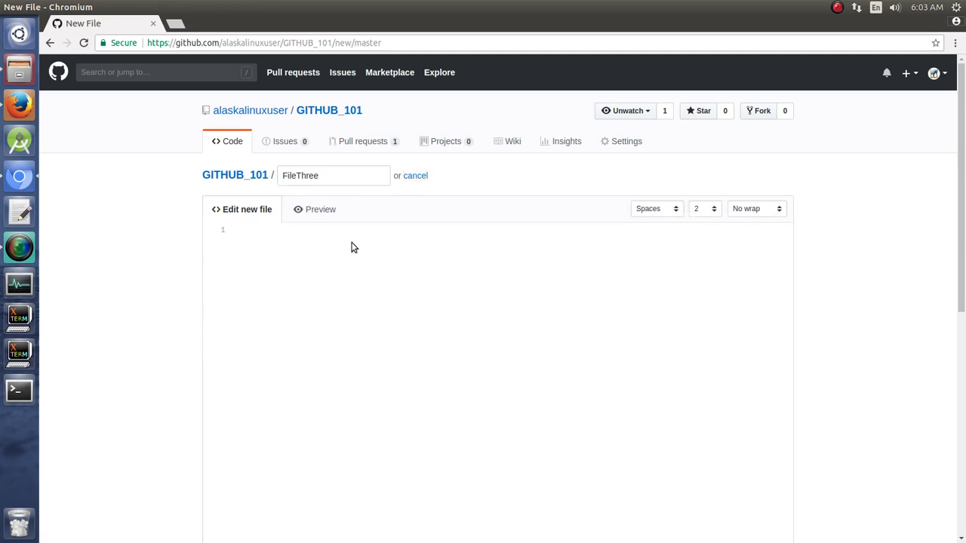
{"action": "type", "text": "This is o"}
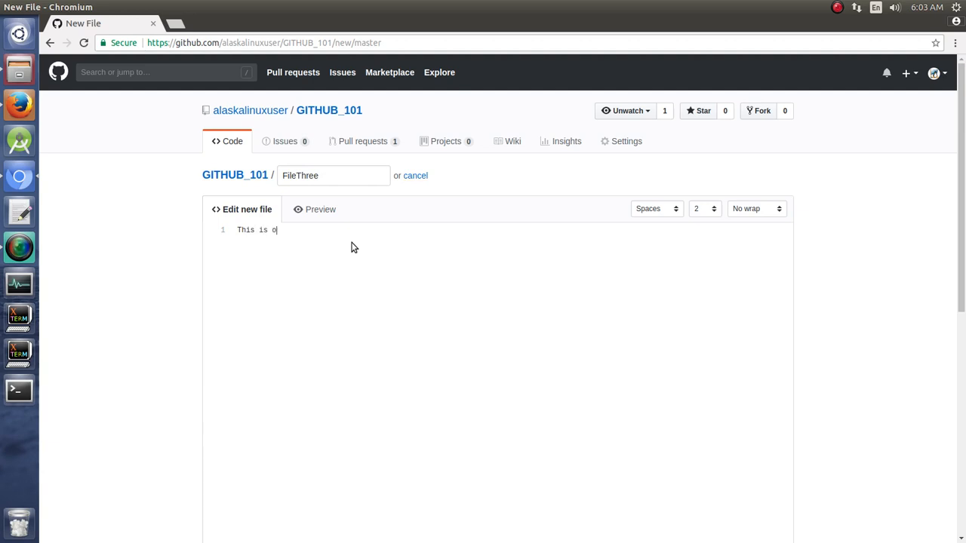
{"action": "type", "text": "ur third"}
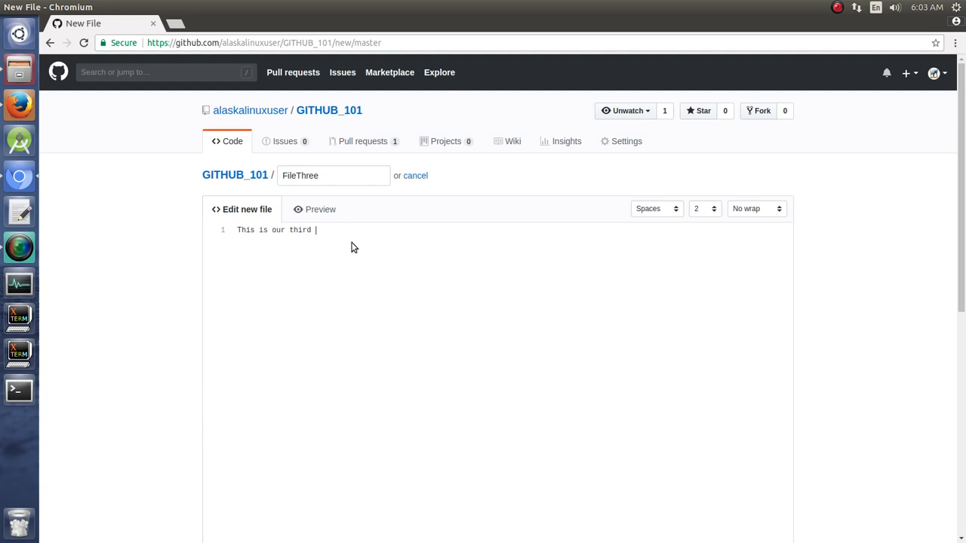
{"action": "scroll", "scroll_direction": "down", "scroll_amount": 3}
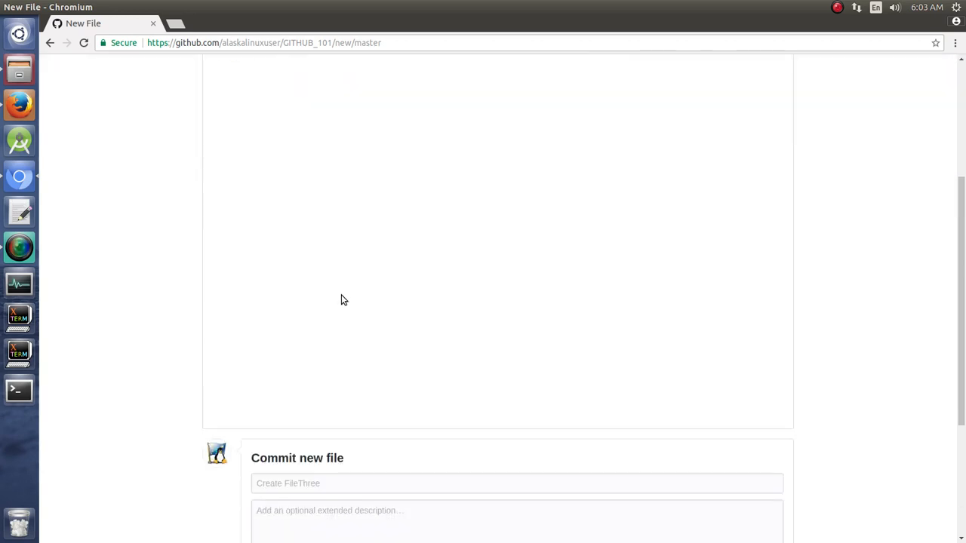
{"action": "scroll", "scroll_direction": "down", "scroll_amount": 3}
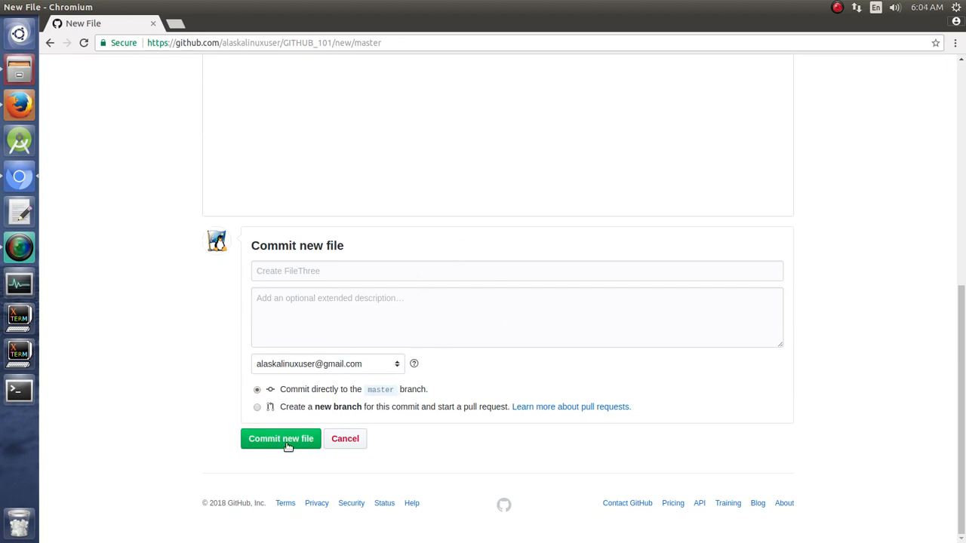
{"action": "left_click", "coordinate": [281, 439]}
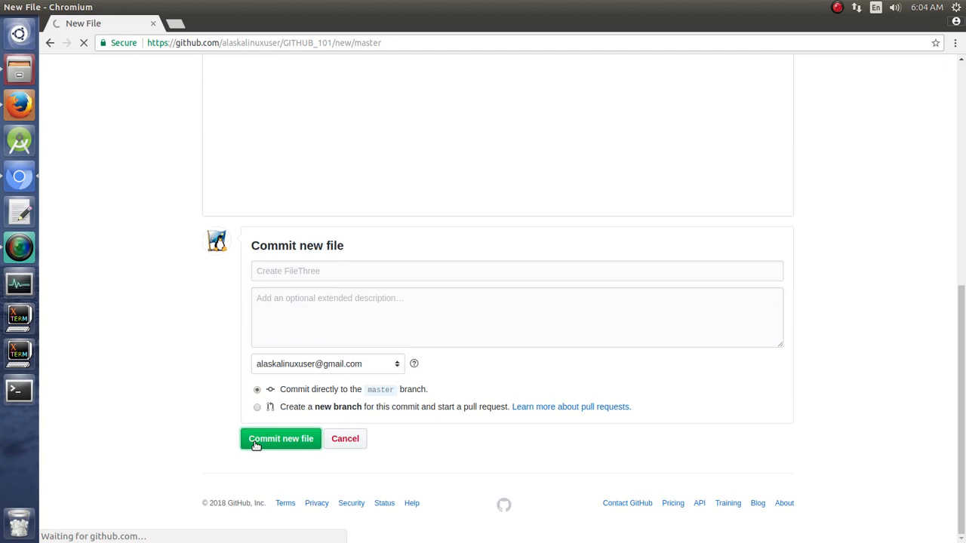
{"action": "left_click", "coordinate": [281, 438]}
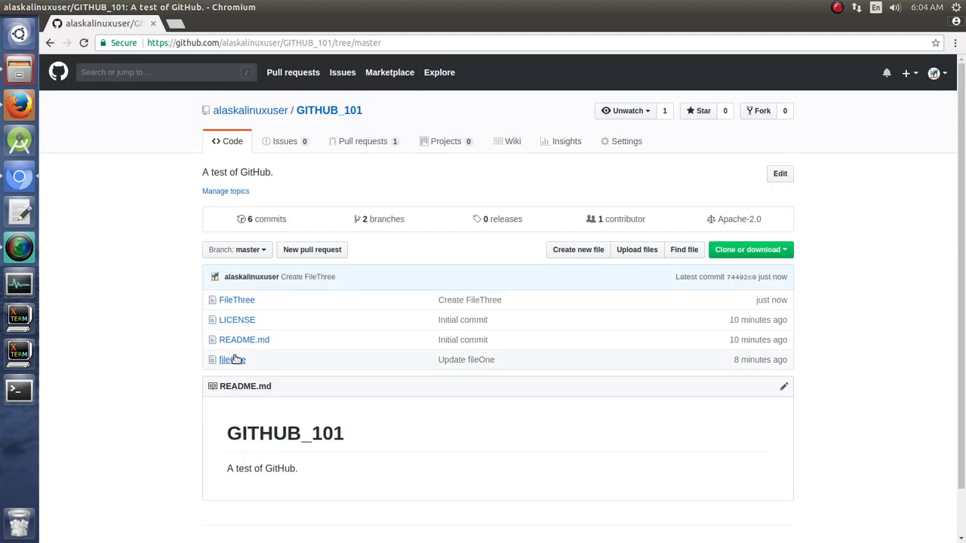
{"action": "mouse_move", "coordinate": [237, 299]}
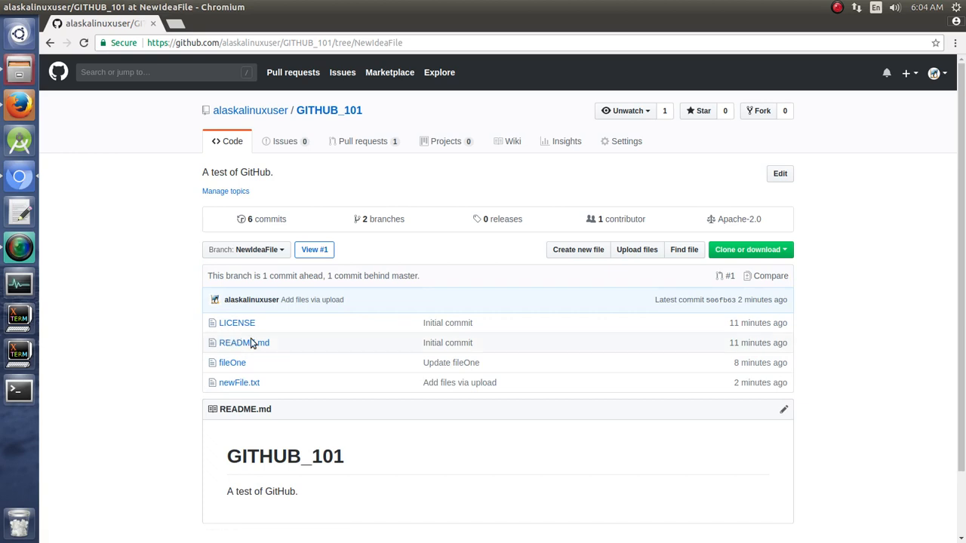
{"action": "mouse_move", "coordinate": [262, 314]}
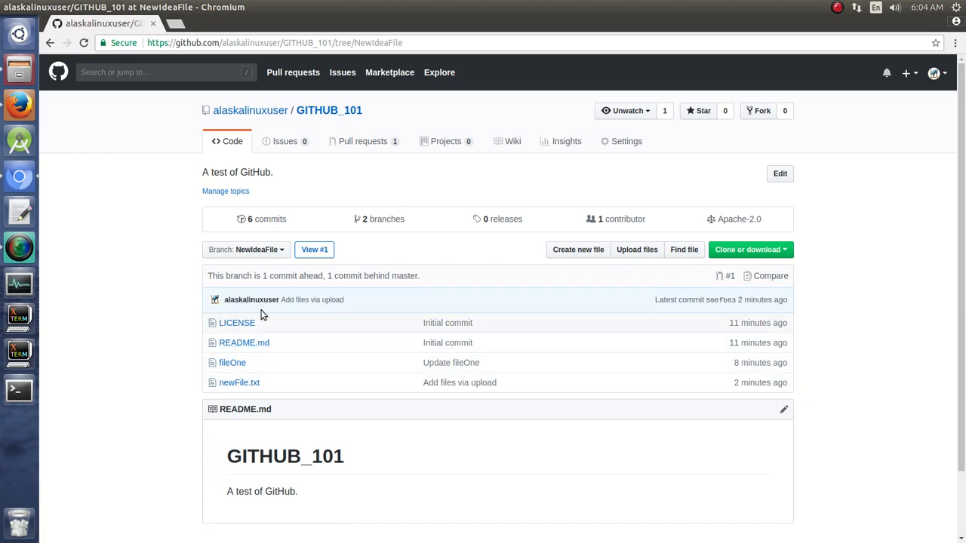
{"action": "mouse_move", "coordinate": [198, 315]}
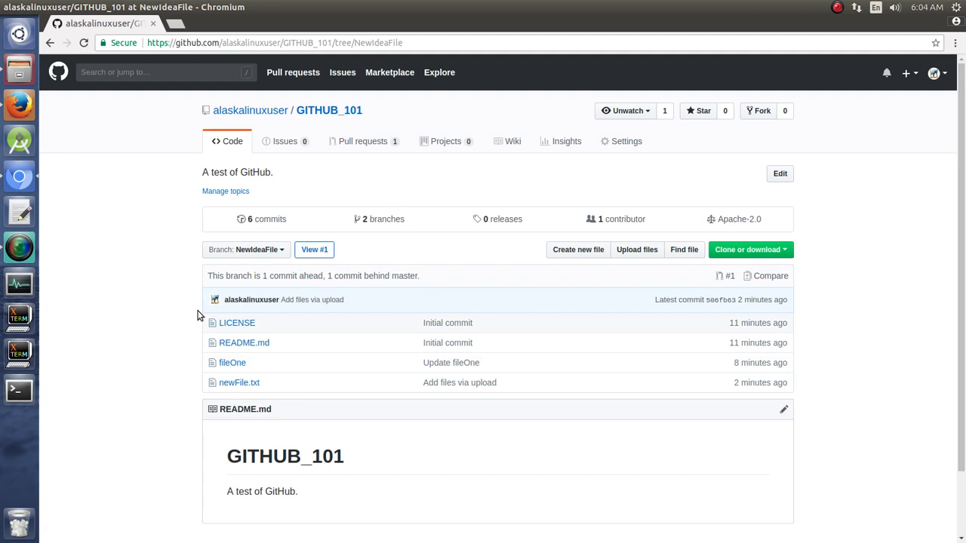
{"action": "left_click", "coordinate": [246, 249]}
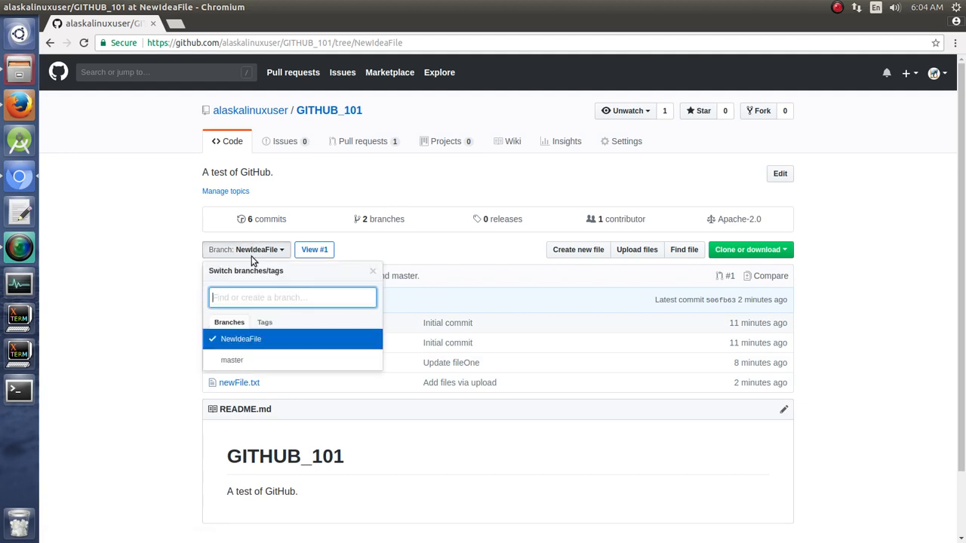
{"action": "left_click", "coordinate": [231, 360]}
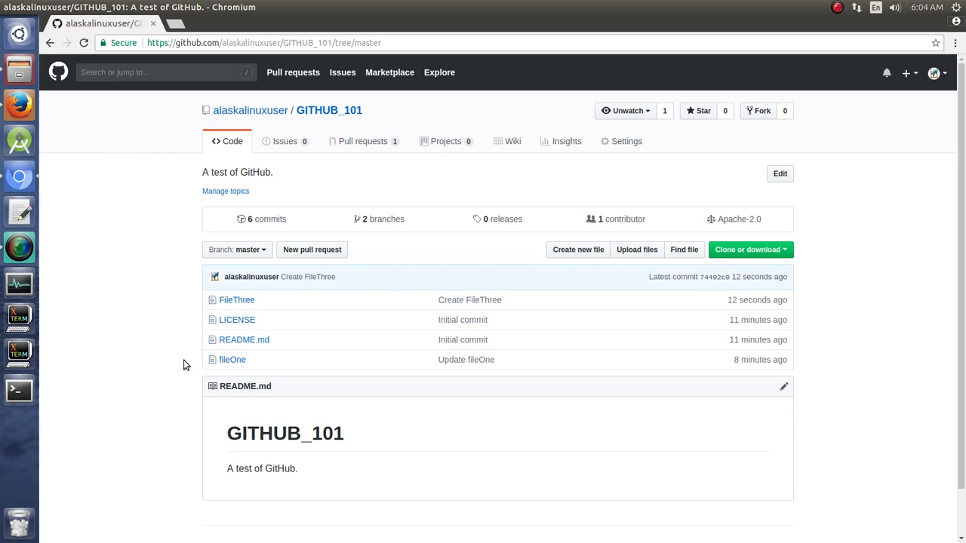
{"action": "mouse_move", "coordinate": [372, 222]}
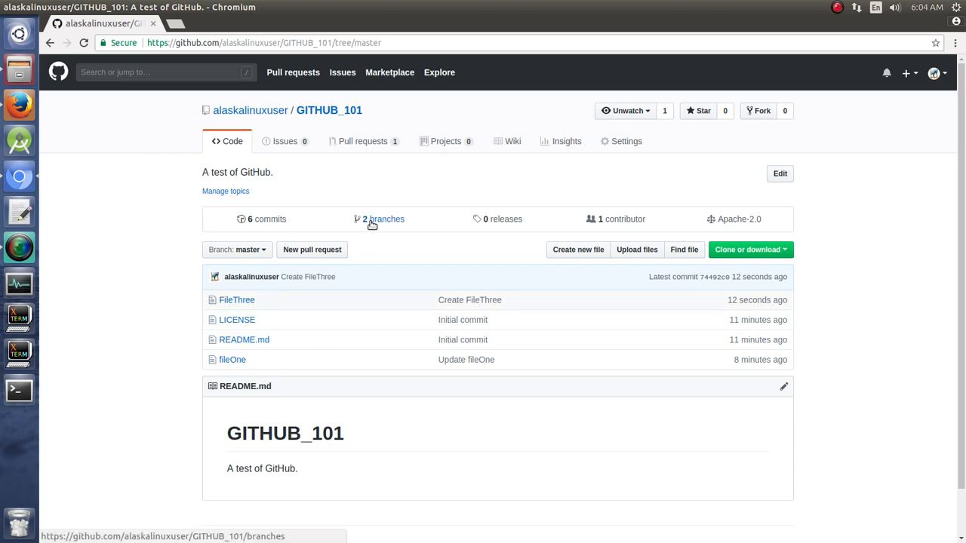
Open the '2 branches' overview listing master and NewIdeaFile with PR #1.
{"action": "left_click", "coordinate": [384, 218]}
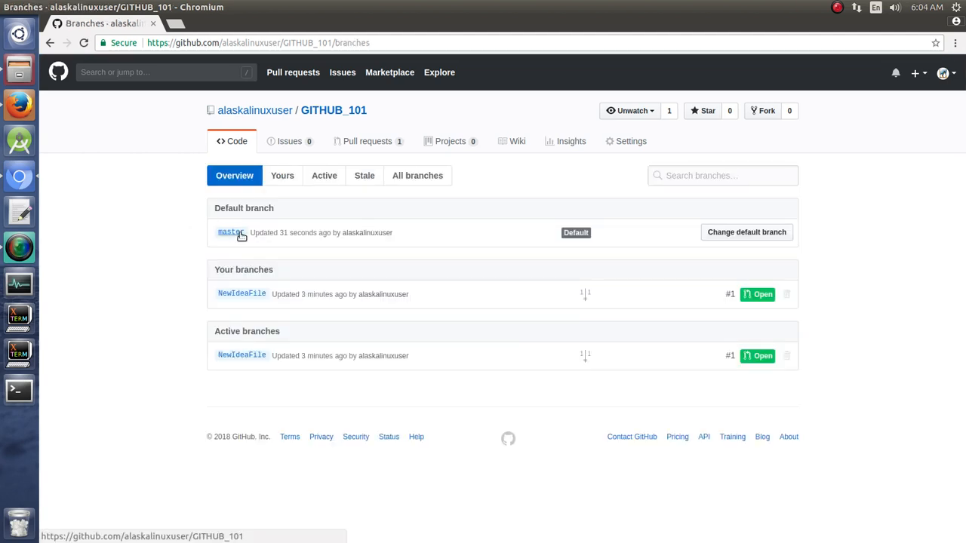
{"action": "mouse_move", "coordinate": [195, 277]}
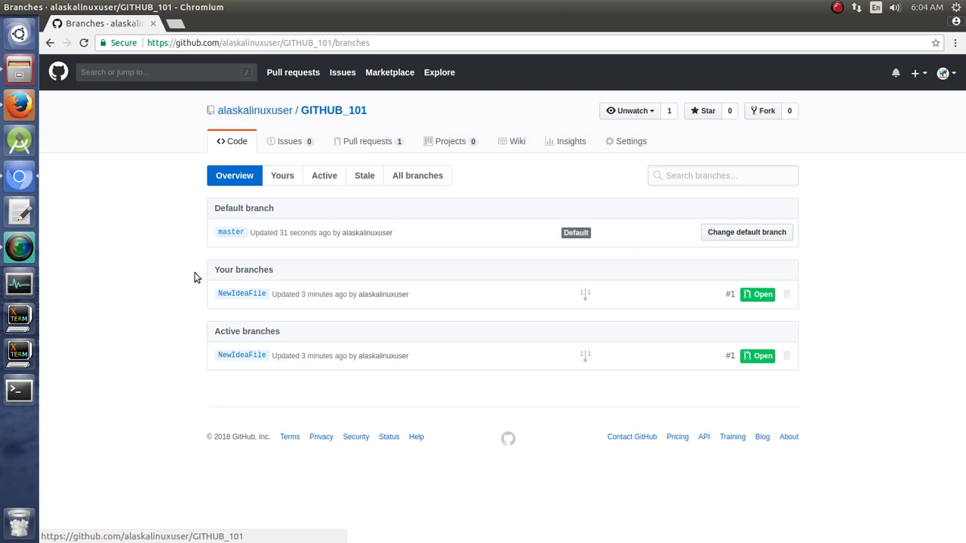
{"action": "mouse_move", "coordinate": [272, 303]}
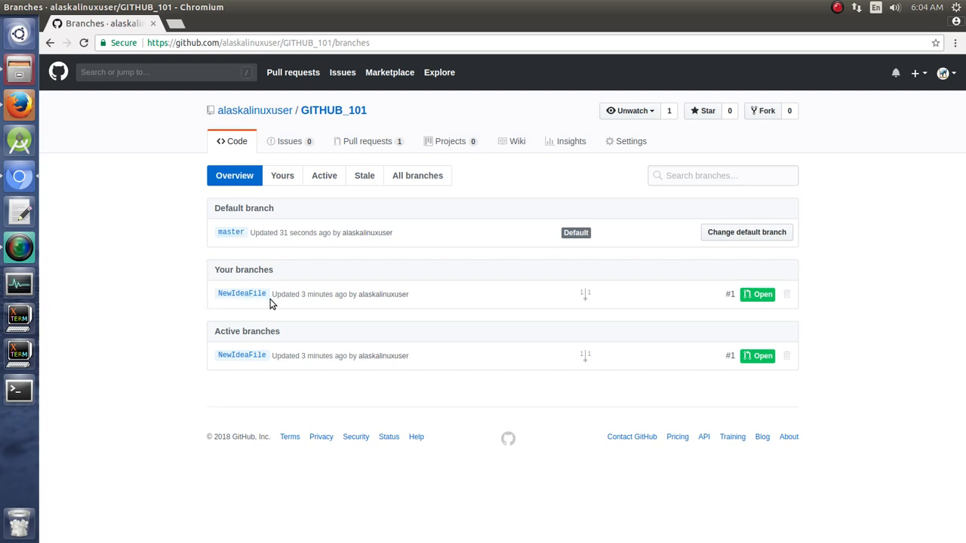
{"action": "mouse_move", "coordinate": [401, 352]}
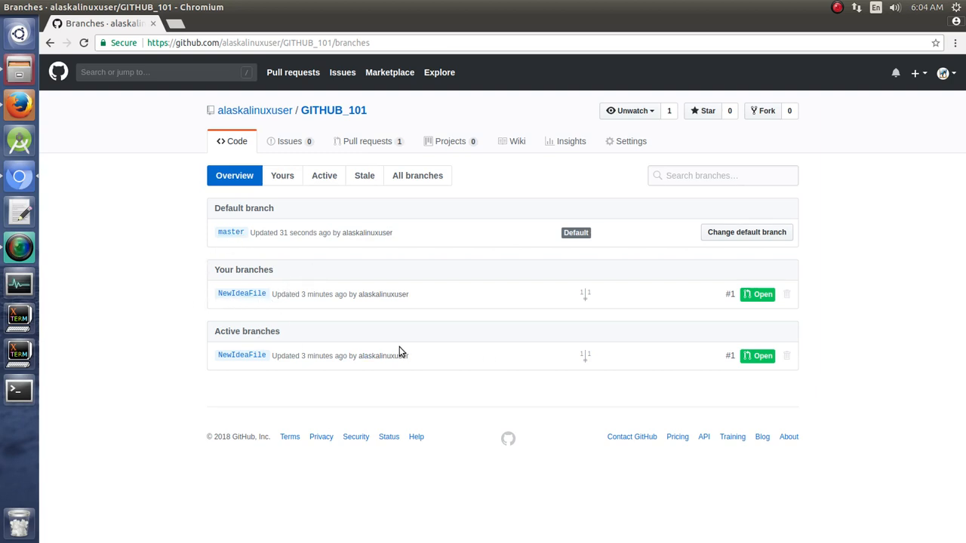
{"action": "mouse_move", "coordinate": [517, 350]}
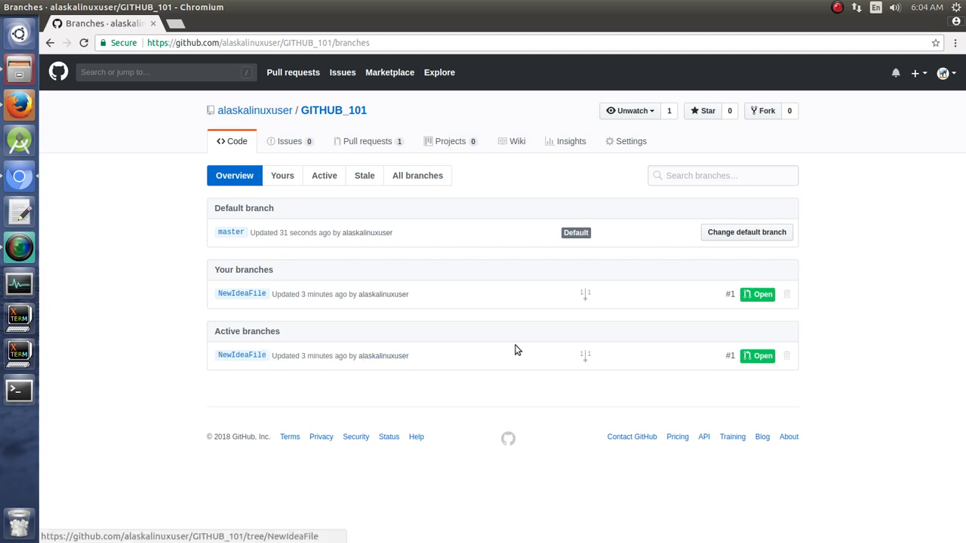
{"action": "mouse_move", "coordinate": [590, 295]}
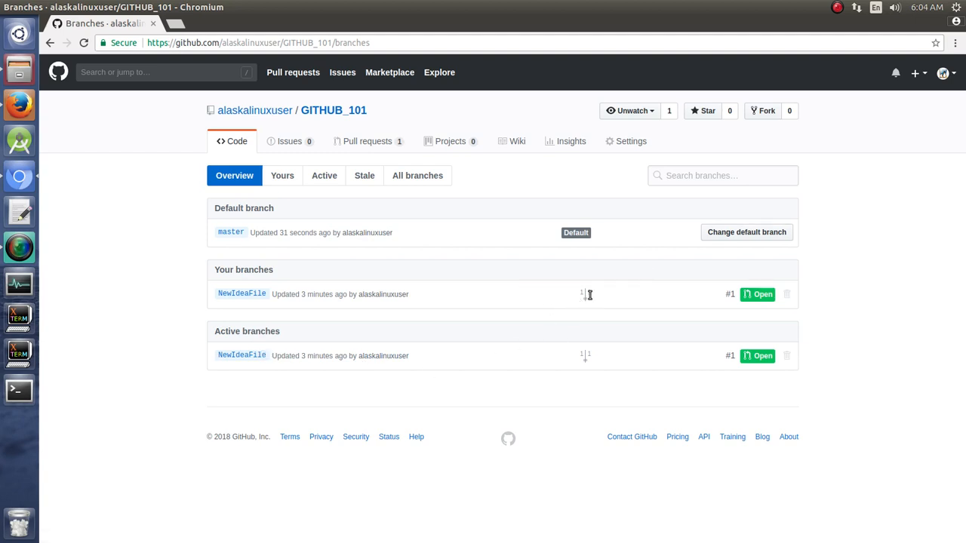
{"action": "mouse_move", "coordinate": [583, 294]}
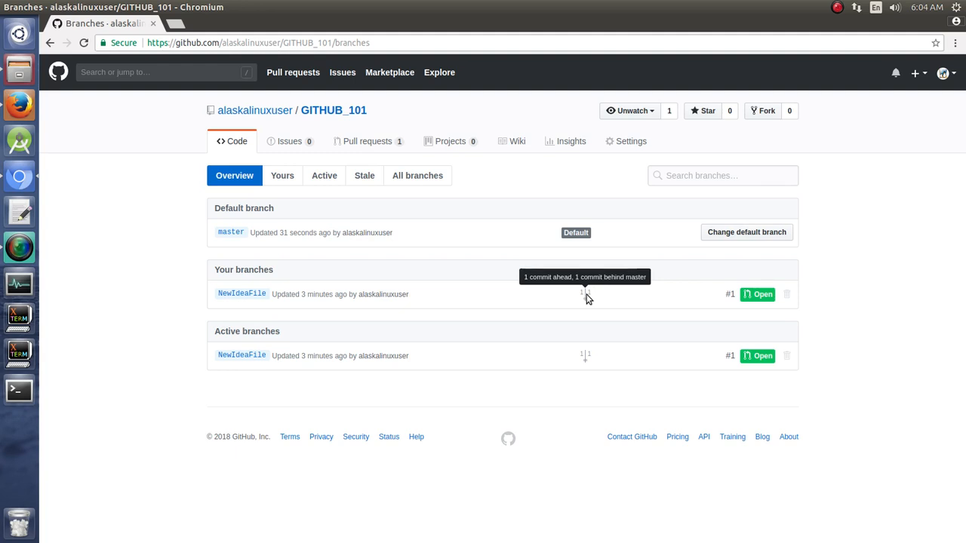
{"action": "mouse_move", "coordinate": [660, 281]}
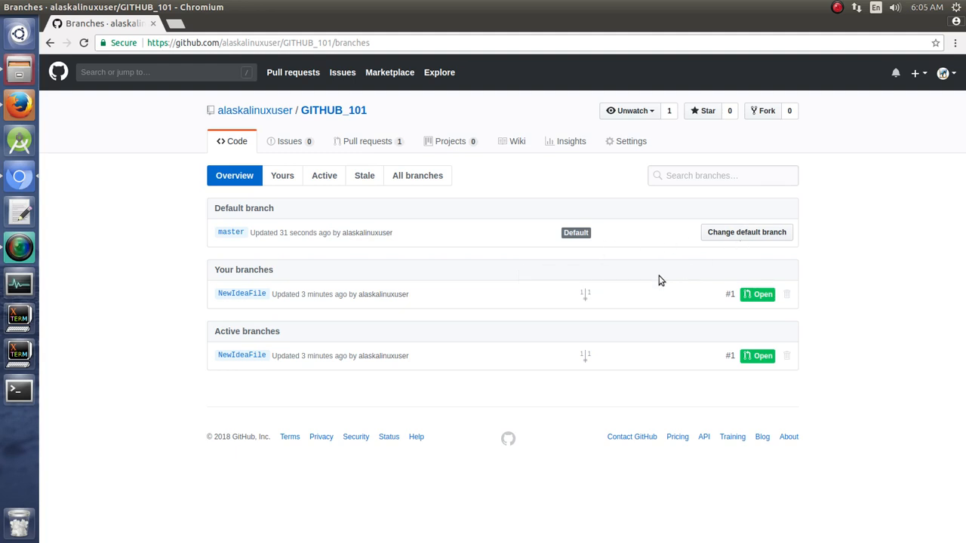
{"action": "mouse_move", "coordinate": [208, 279]}
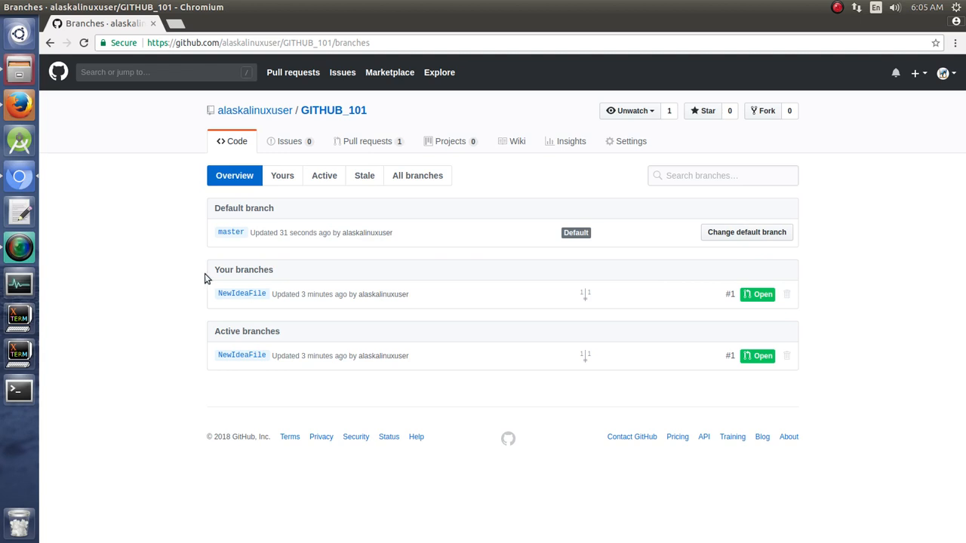
{"action": "mouse_move", "coordinate": [563, 303]}
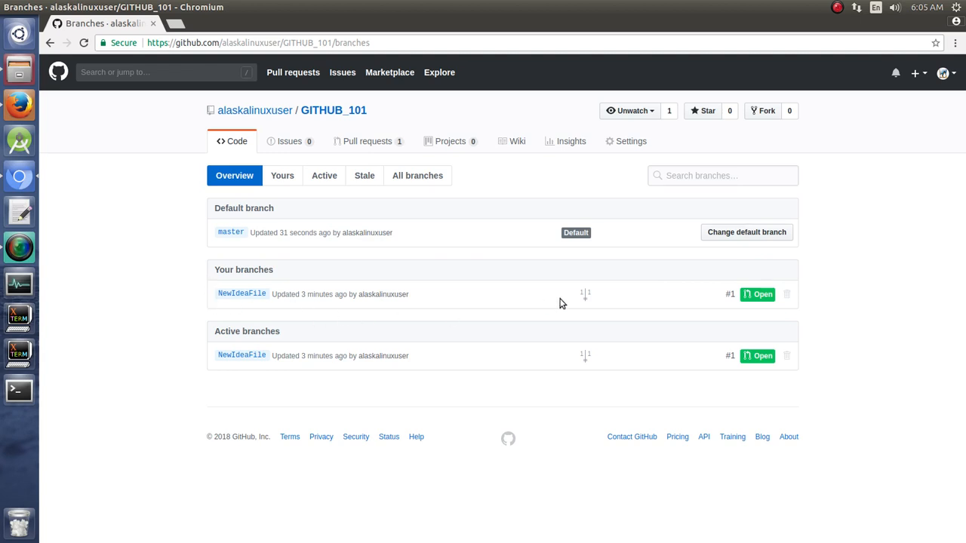
{"action": "mouse_move", "coordinate": [578, 310]}
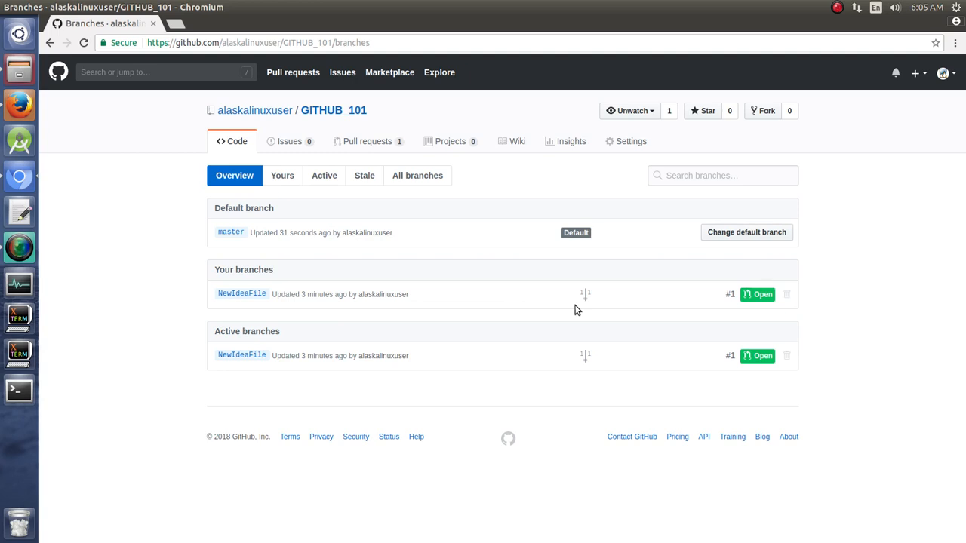
{"action": "mouse_move", "coordinate": [367, 141]}
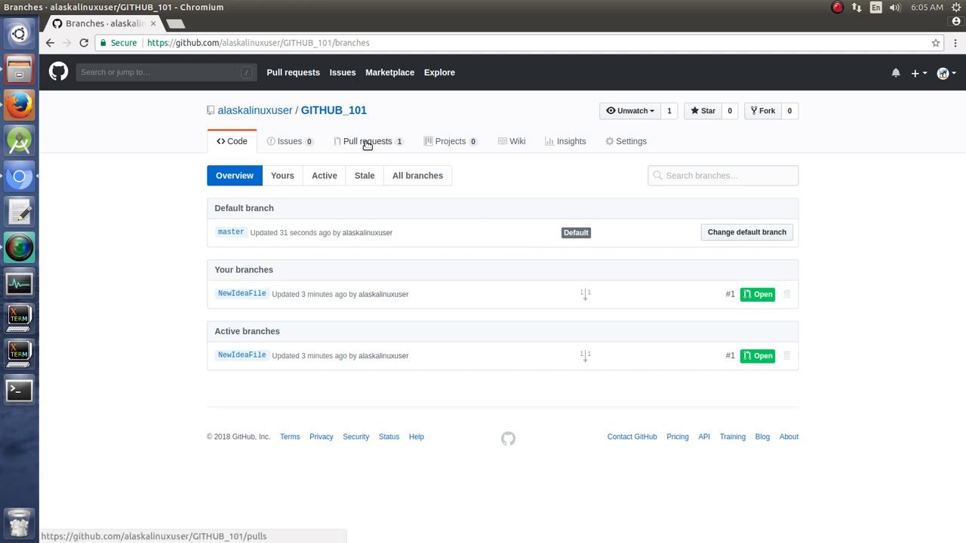
Open pull request #1 'Add files via upload' and scroll to its no-conflicts merge box.
{"action": "left_click", "coordinate": [367, 141]}
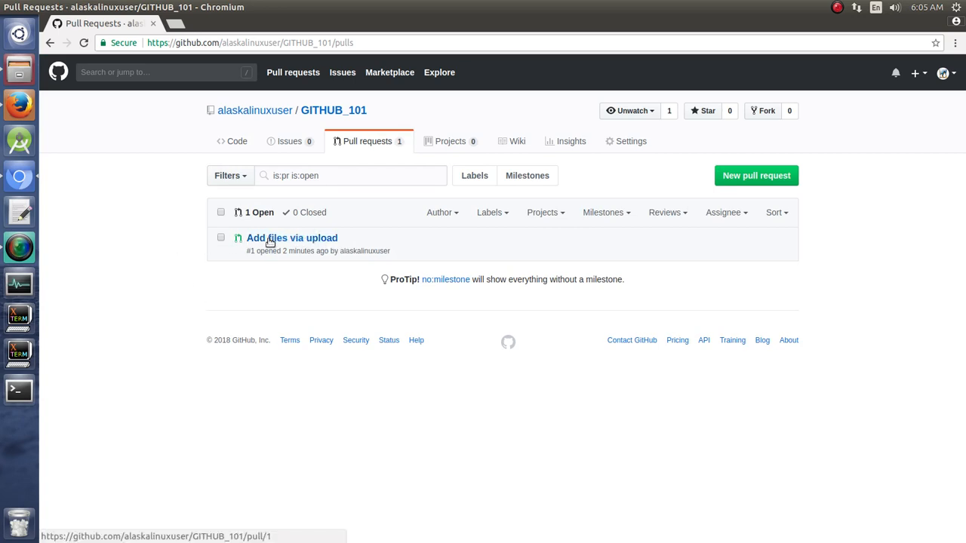
{"action": "left_click", "coordinate": [292, 238]}
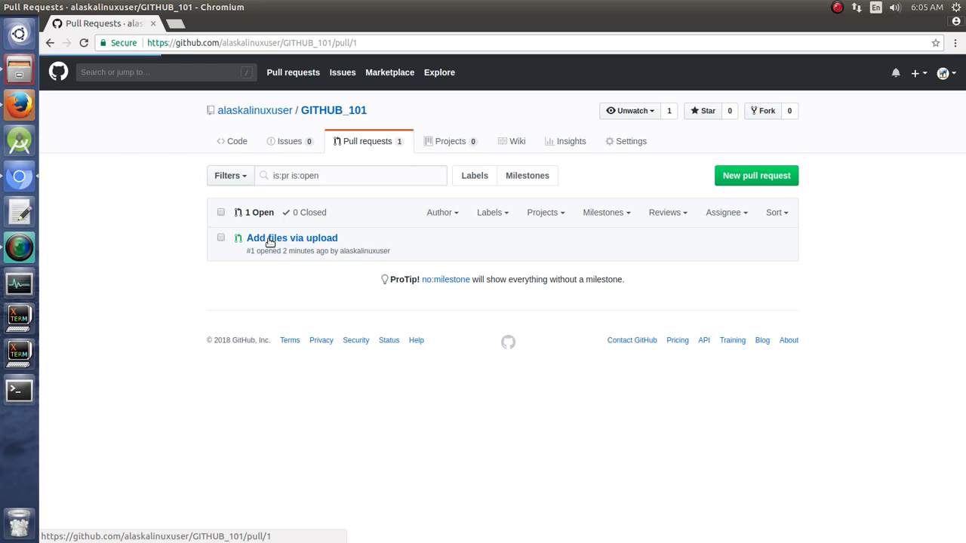
{"action": "left_click", "coordinate": [291, 238]}
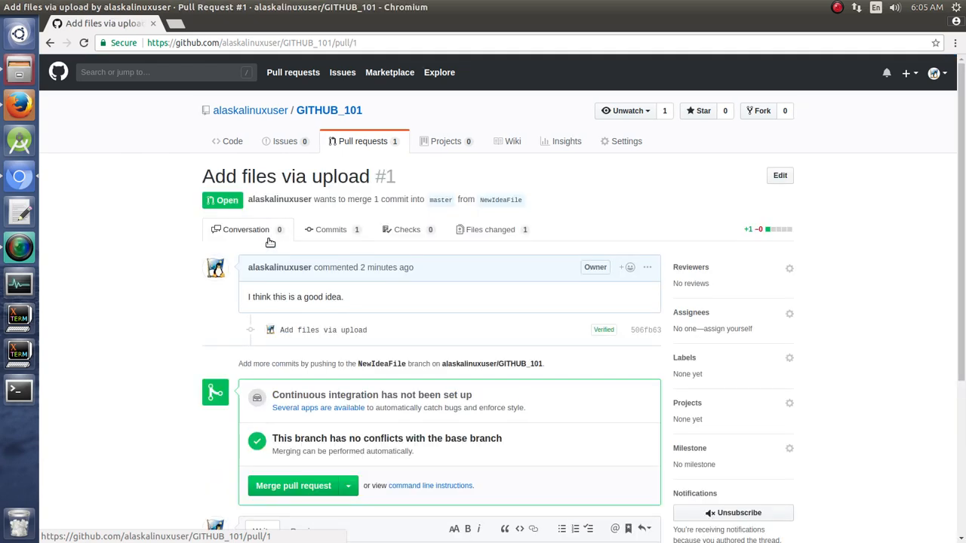
{"action": "scroll", "scroll_direction": "down", "scroll_amount": 3}
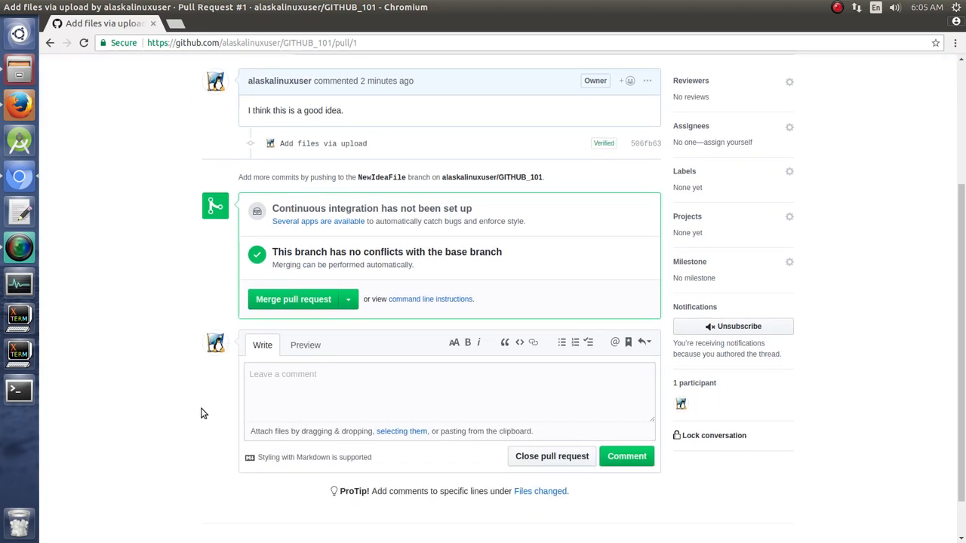
{"action": "scroll", "scroll_direction": "up", "scroll_amount": 3}
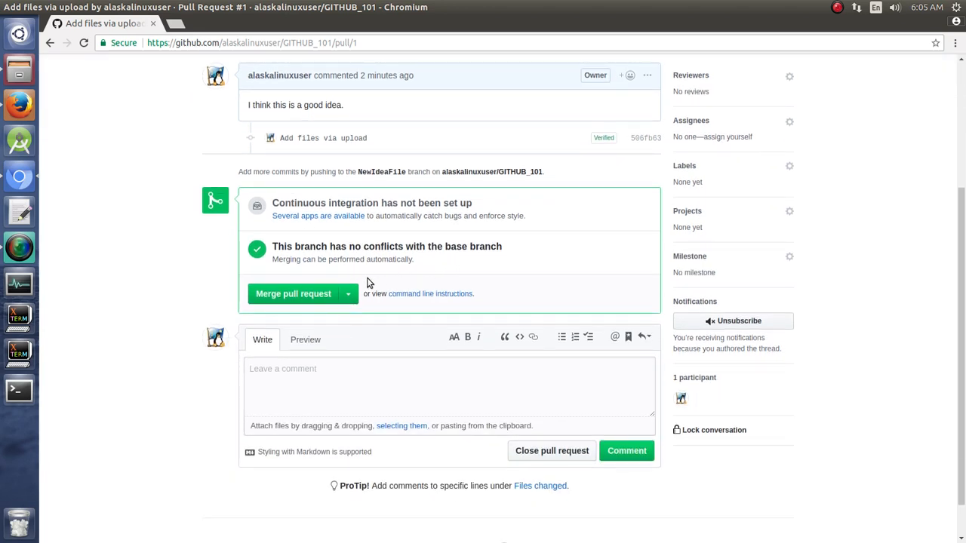
{"action": "mouse_move", "coordinate": [207, 274]}
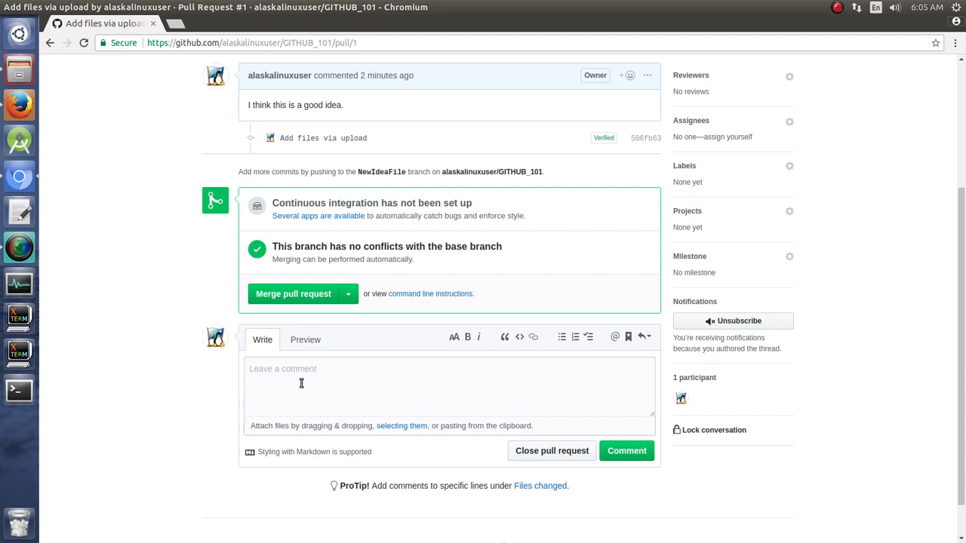
{"action": "scroll", "scroll_direction": "up", "scroll_amount": 3}
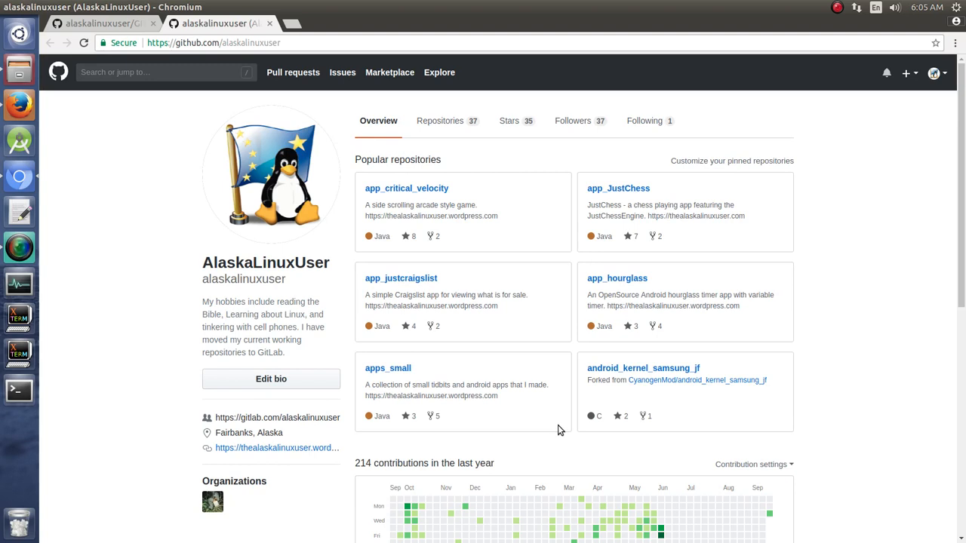
{"action": "mouse_move", "coordinate": [236, 36]}
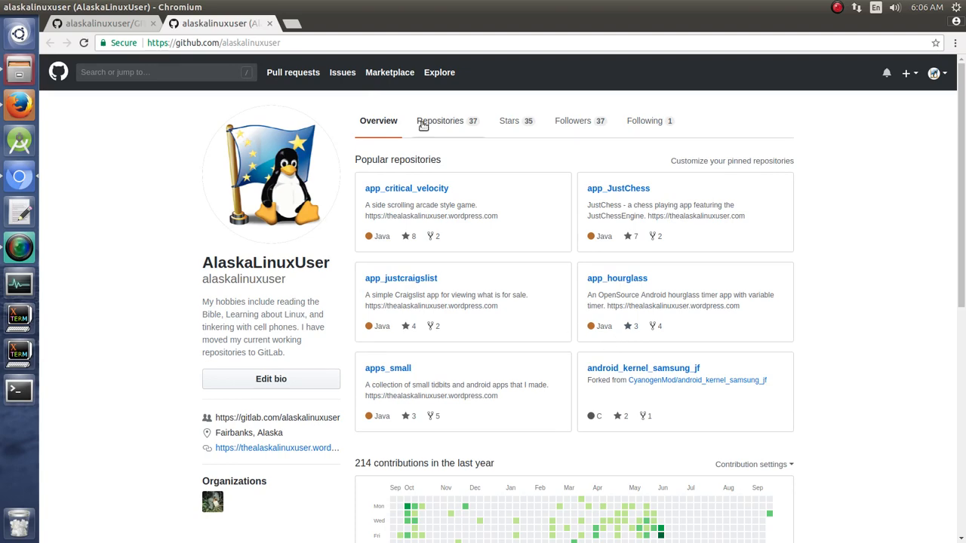
List the profile's 37 repositories and scroll down to device_samsung_tbltexx.
{"action": "left_click", "coordinate": [439, 121]}
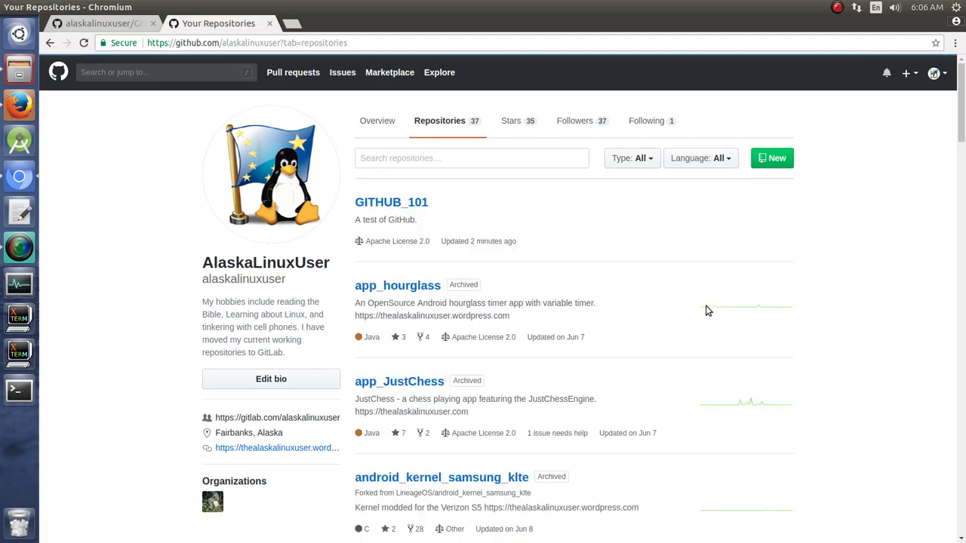
{"action": "scroll", "scroll_direction": "down", "scroll_amount": 3}
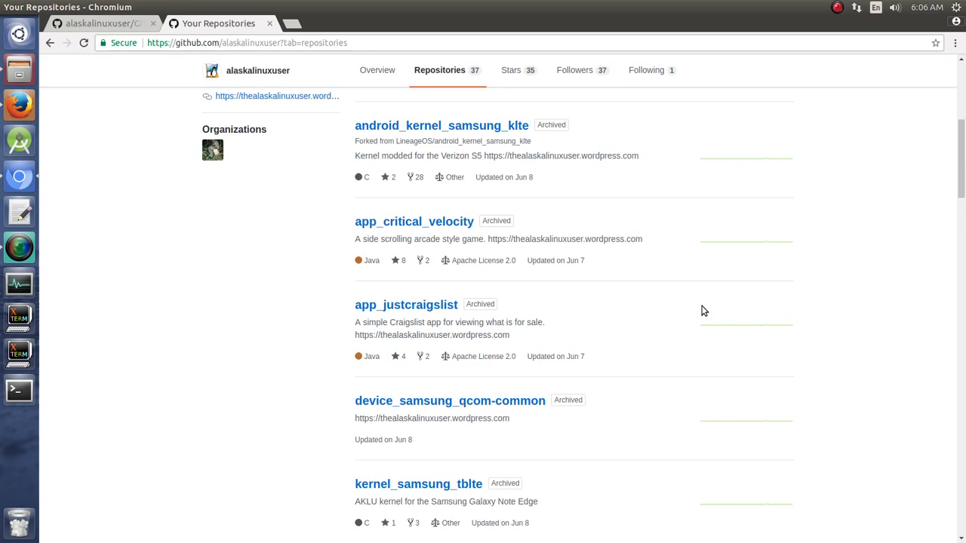
{"action": "scroll", "scroll_direction": "down", "scroll_amount": 3}
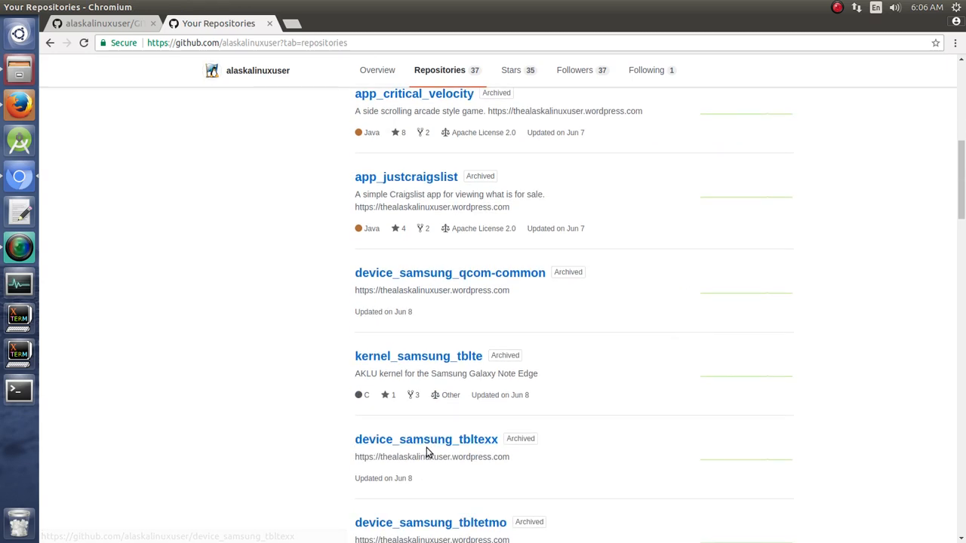
Open device_samsung_tbltexx and switch its view to the SLIM_MM branch.
{"action": "left_click", "coordinate": [426, 439]}
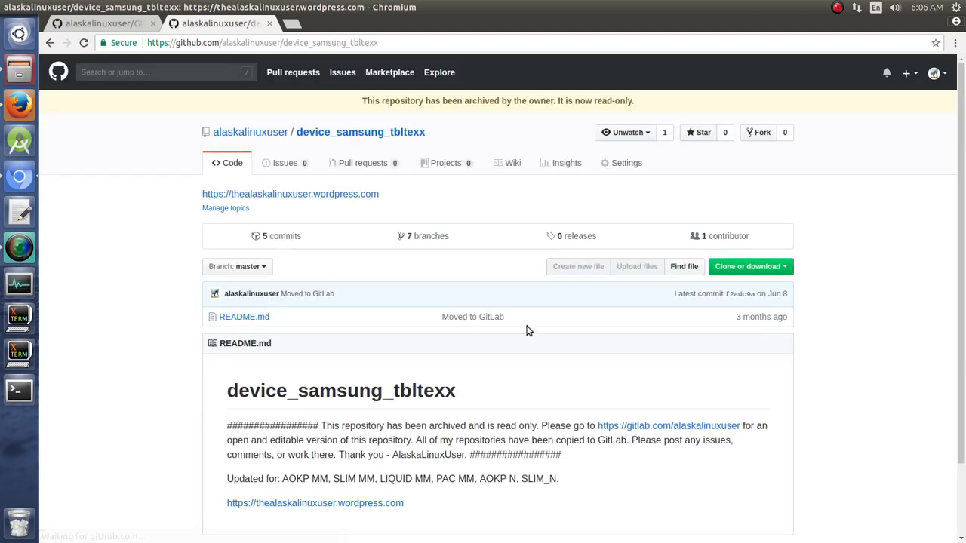
{"action": "left_click", "coordinate": [237, 266]}
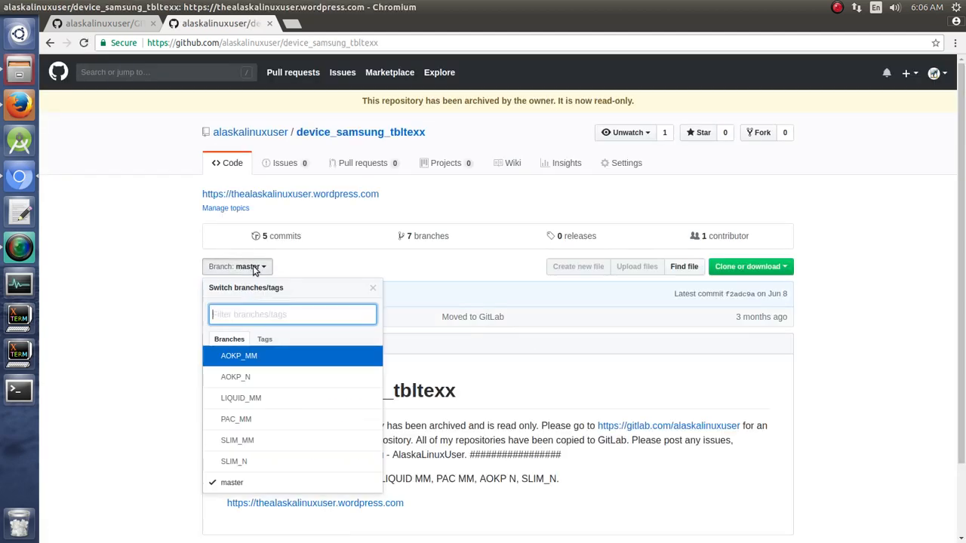
{"action": "mouse_move", "coordinate": [234, 461]}
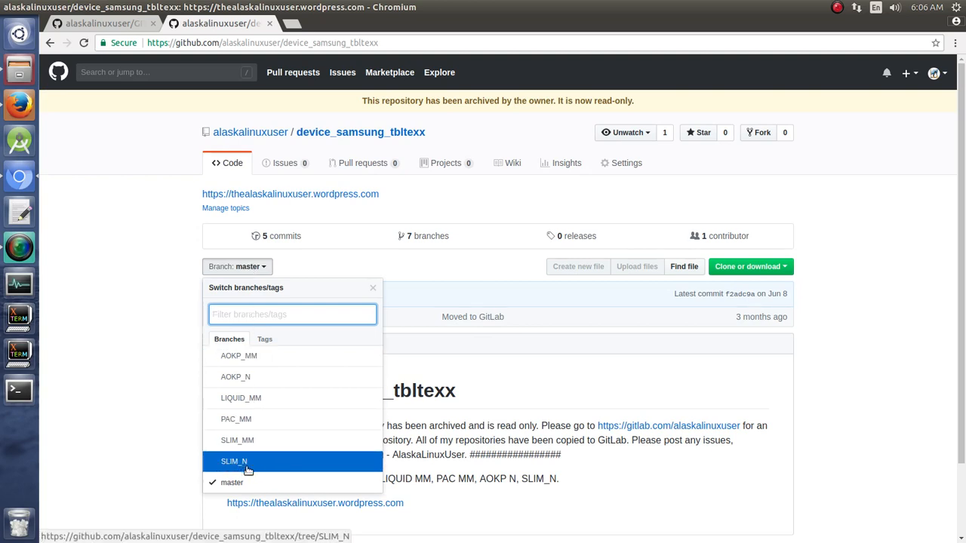
{"action": "mouse_move", "coordinate": [283, 419]}
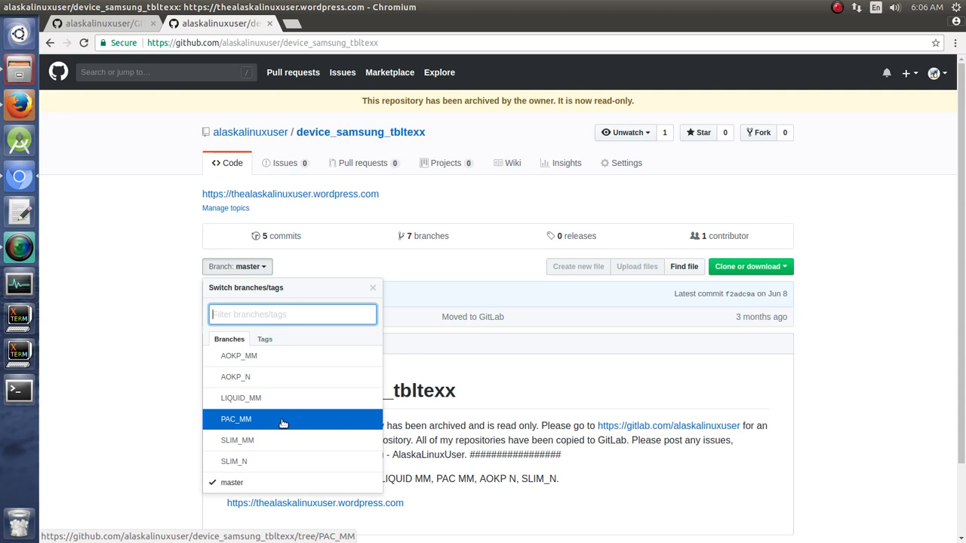
{"action": "mouse_move", "coordinate": [292, 377]}
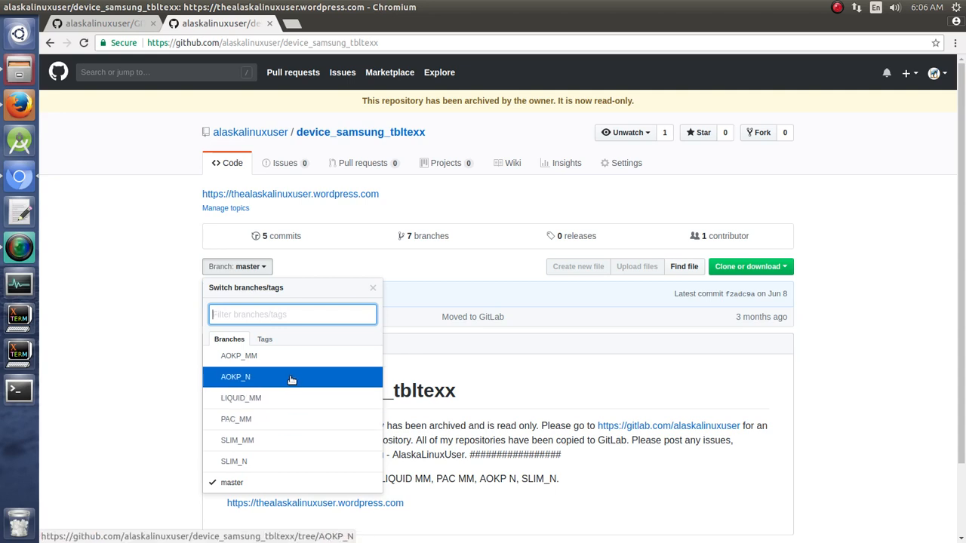
{"action": "mouse_move", "coordinate": [279, 356]}
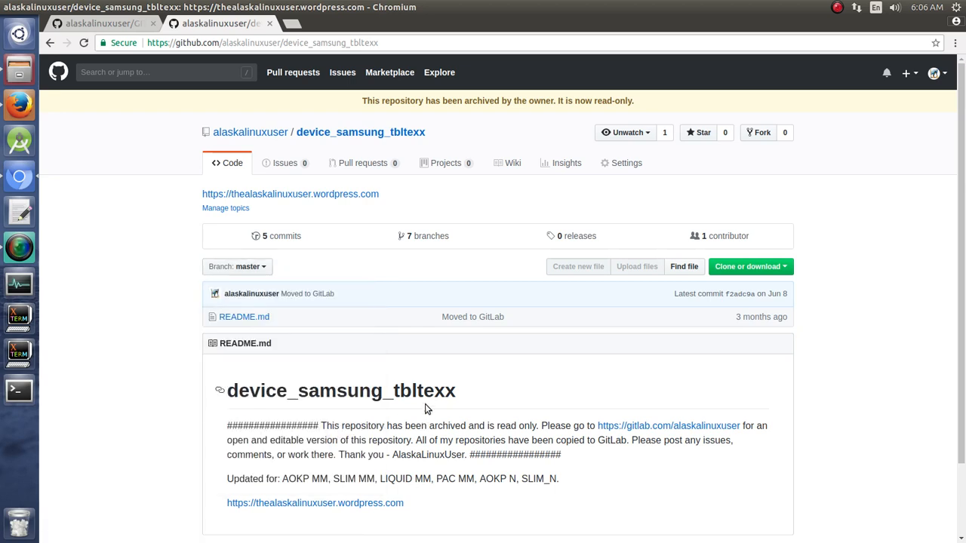
{"action": "mouse_move", "coordinate": [555, 388]}
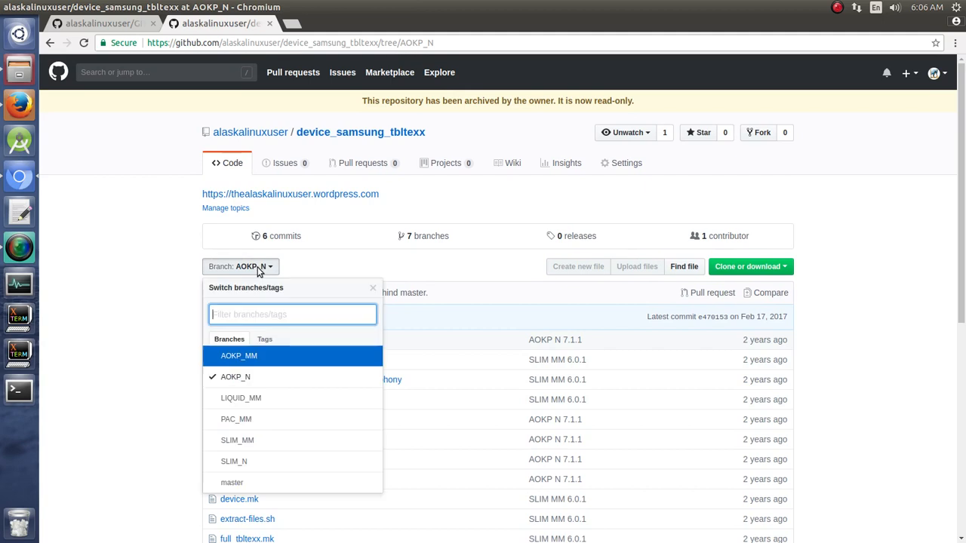
{"action": "left_click", "coordinate": [237, 440]}
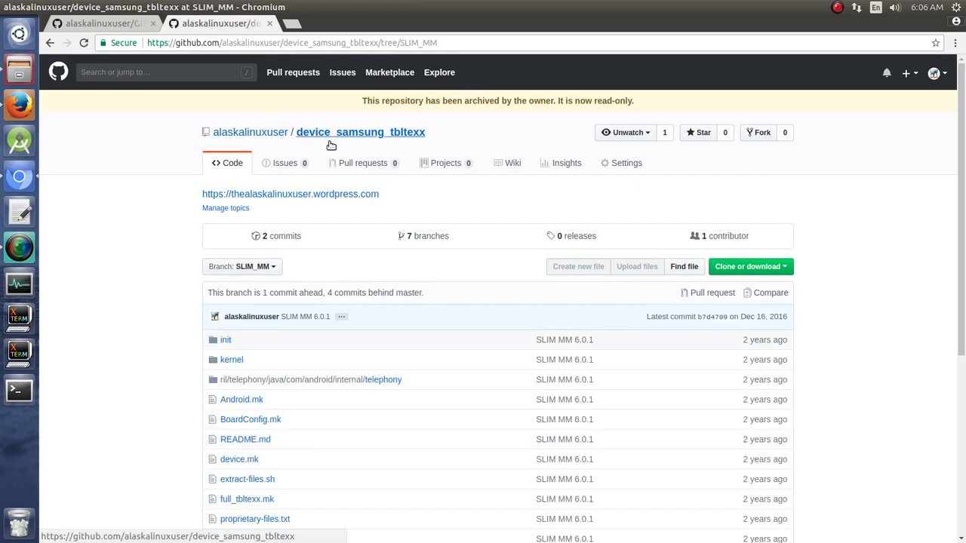
{"action": "mouse_move", "coordinate": [179, 379]}
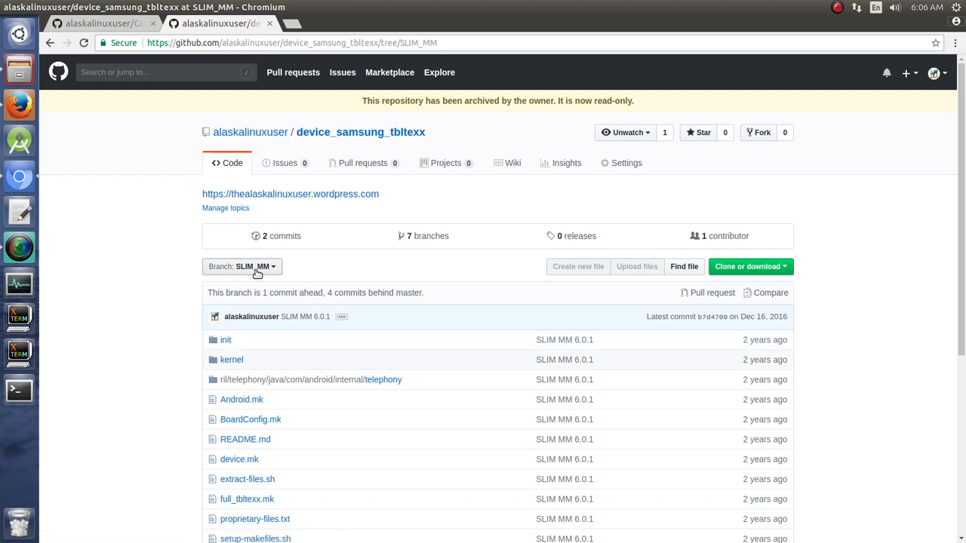
Reopen device_samsung_tbltexx's branch list, then close its tab to return to GITHUB_101.
{"action": "left_click", "coordinate": [242, 266]}
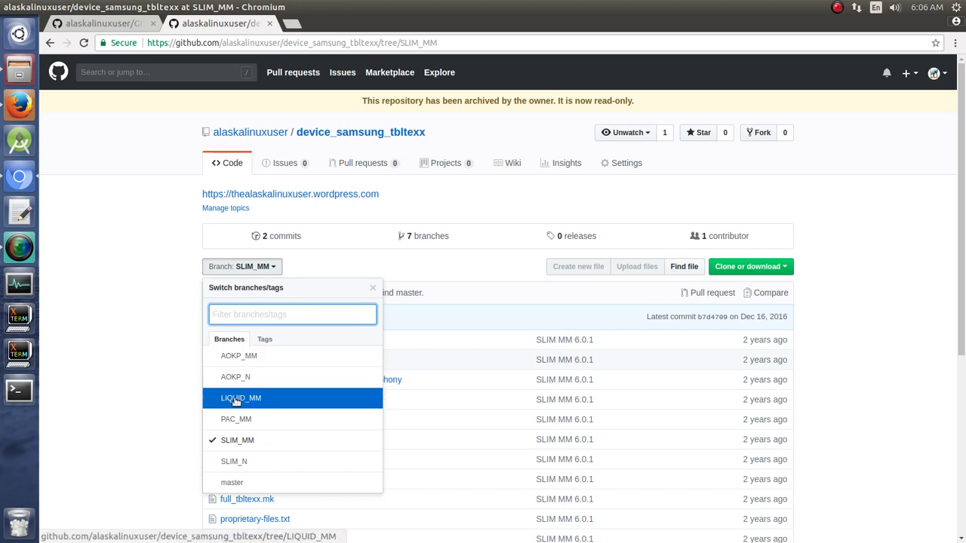
{"action": "mouse_move", "coordinate": [235, 376]}
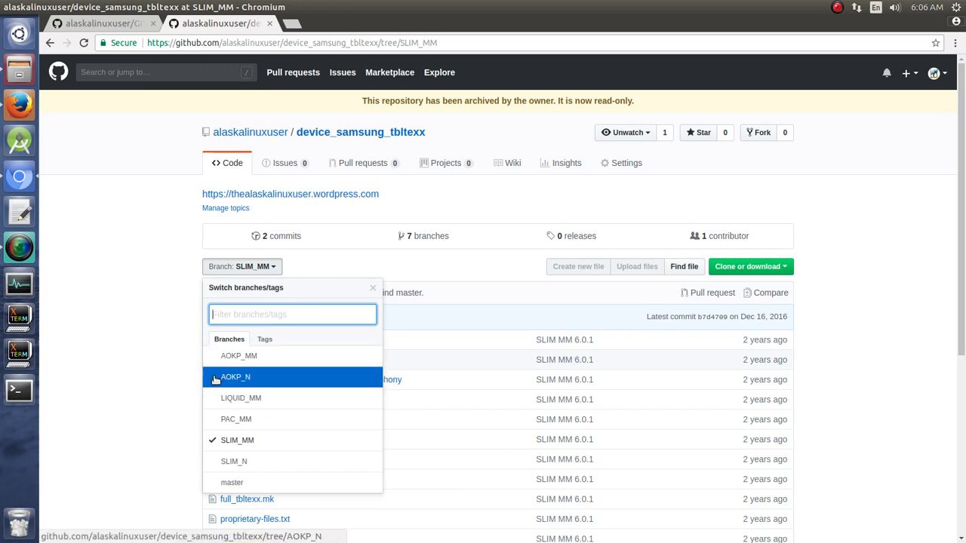
{"action": "mouse_move", "coordinate": [241, 398]}
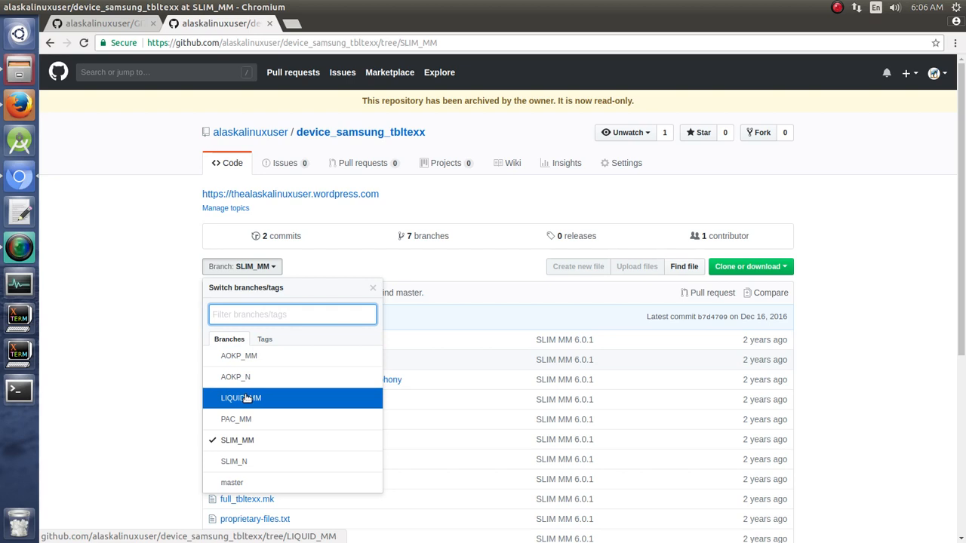
{"action": "mouse_move", "coordinate": [236, 419]}
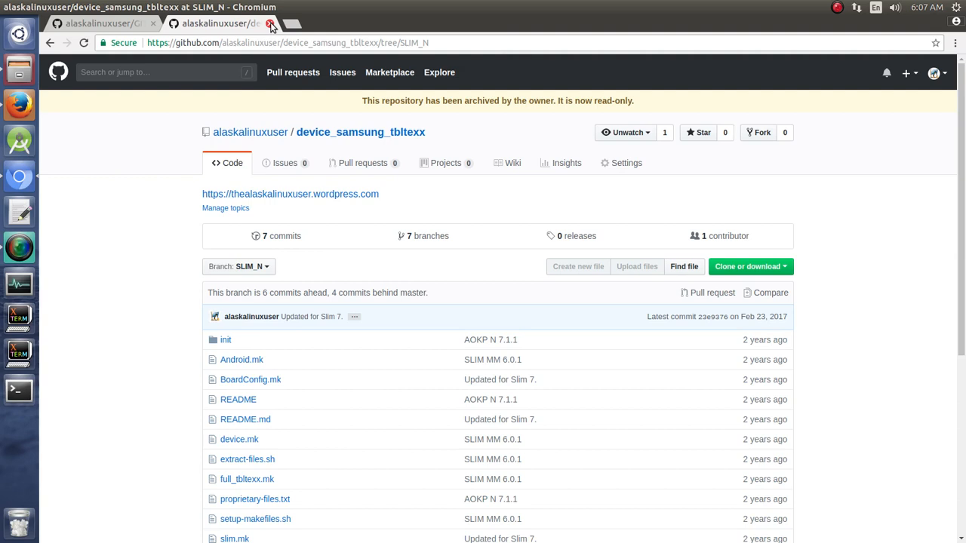
{"action": "left_click", "coordinate": [269, 24]}
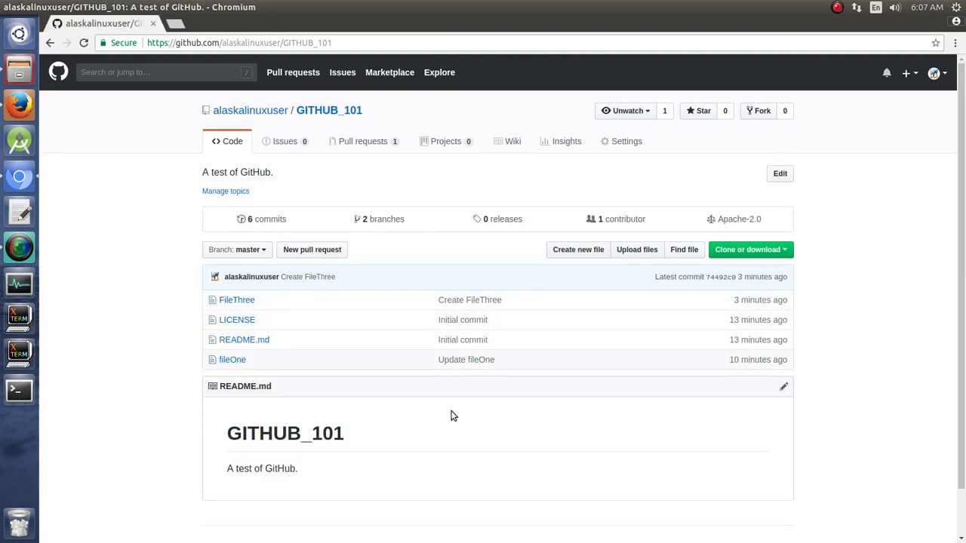